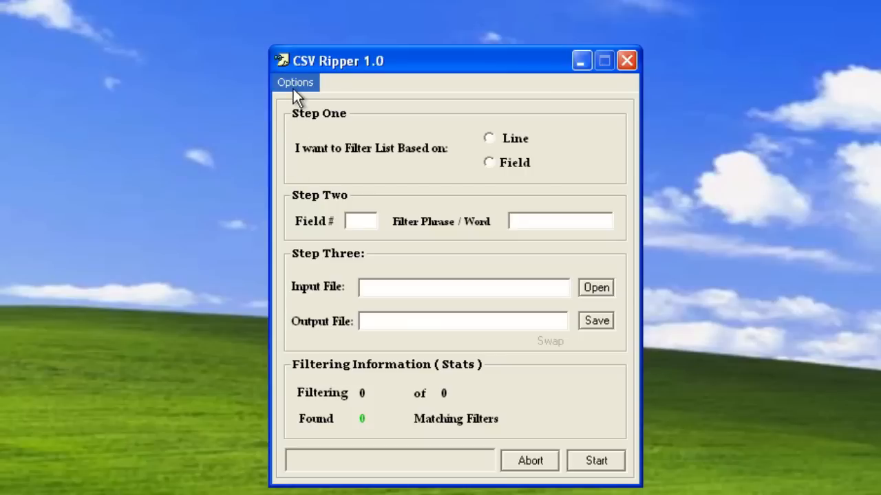
Open the Options menu in CSV Ripper
{"action": "left_click", "coordinate": [294, 81]}
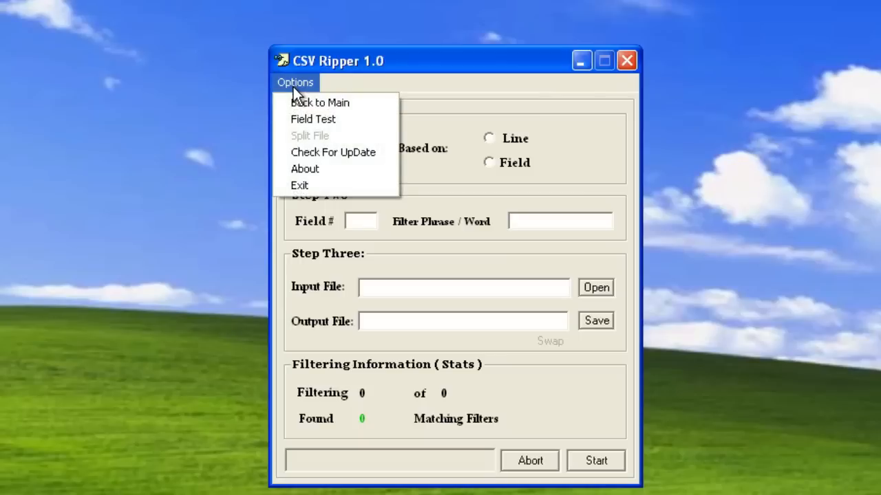
Choose Field Test from the Options menu
{"action": "left_click", "coordinate": [313, 119]}
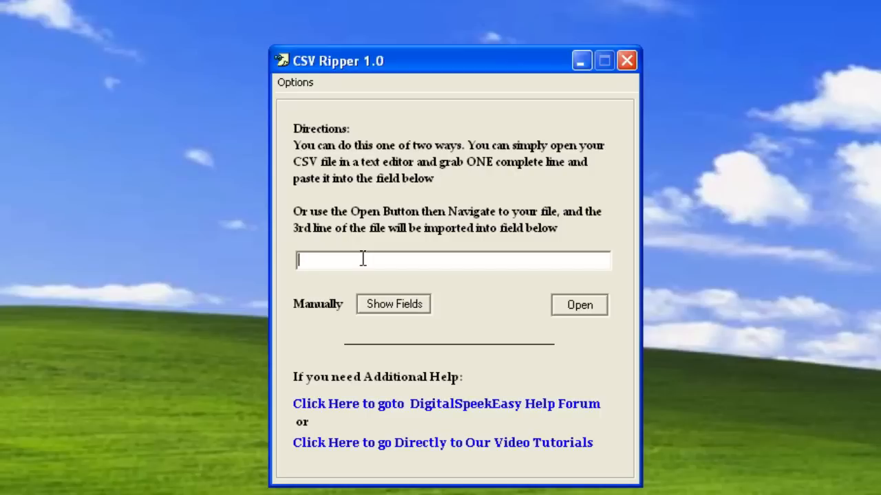
{"action": "mouse_move", "coordinate": [375, 317]}
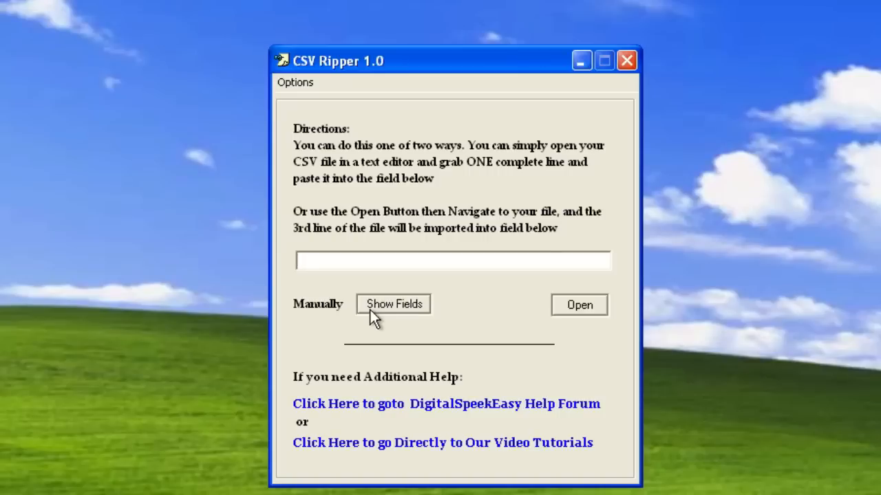
{"action": "mouse_move", "coordinate": [528, 310]}
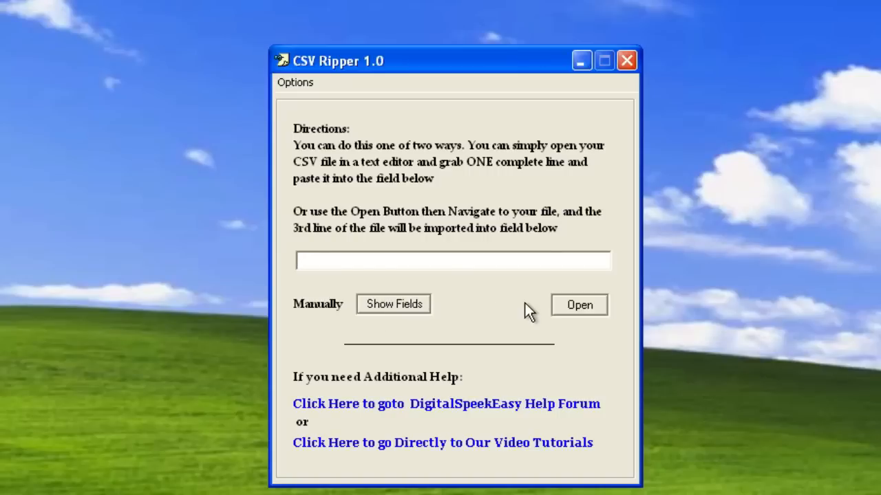
Load a sample CSV line and list its fields 0–24
{"action": "left_click", "coordinate": [578, 305]}
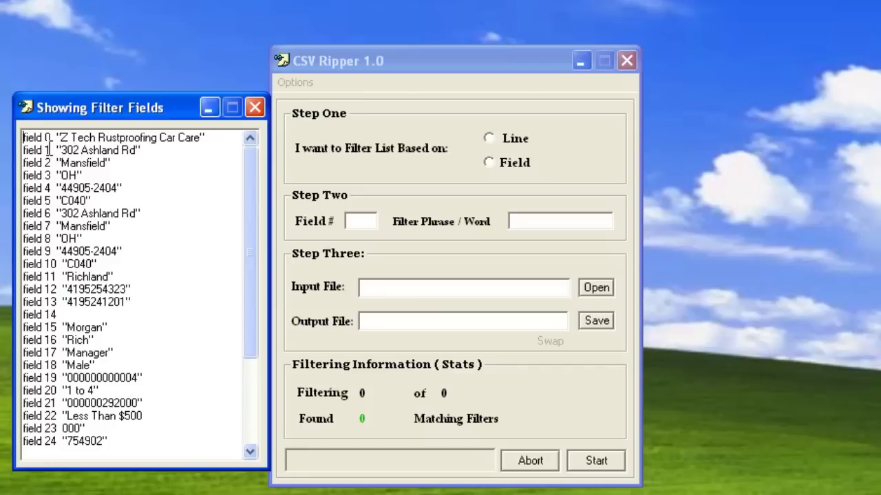
{"action": "mouse_move", "coordinate": [514, 143]}
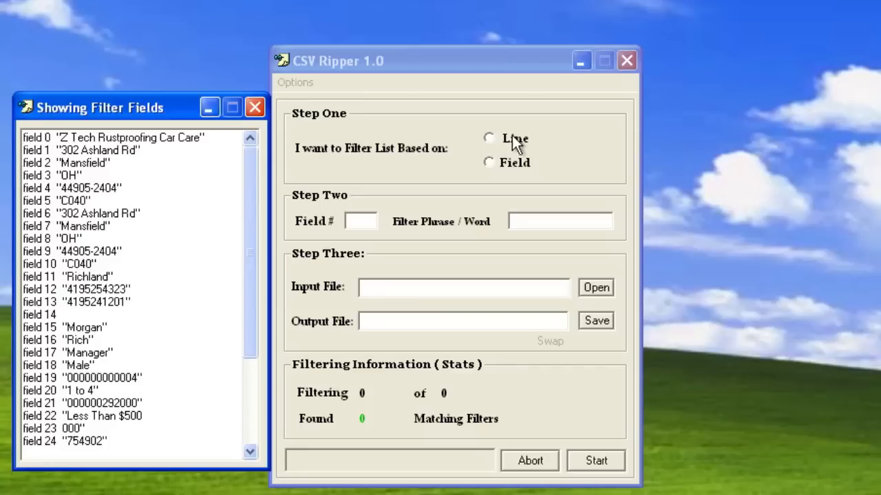
{"action": "mouse_move", "coordinate": [537, 144]}
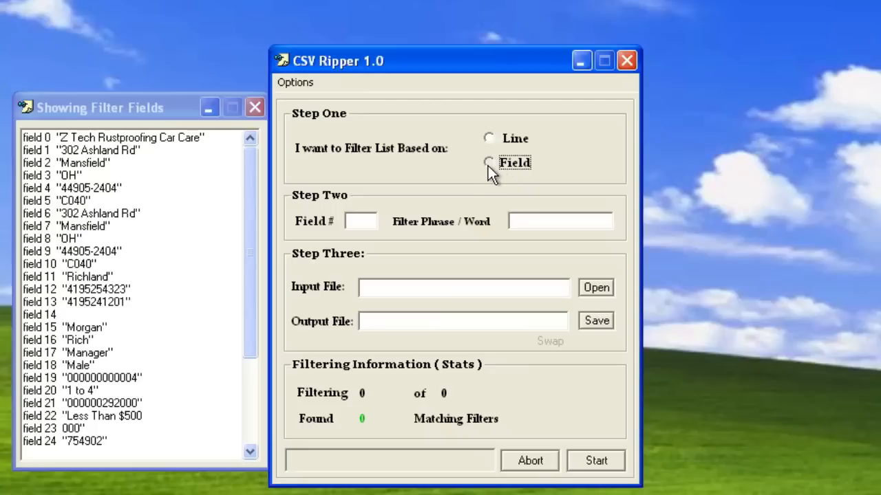
Select the Field radio button in Step One
{"action": "left_click", "coordinate": [489, 162]}
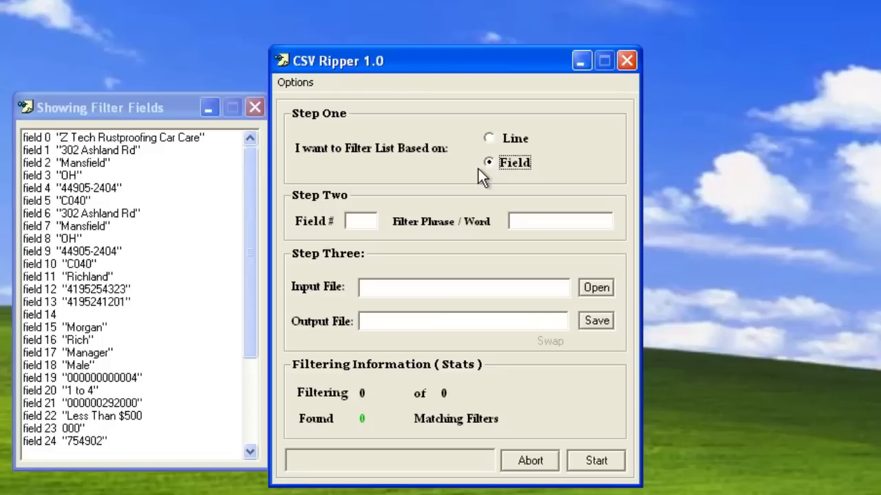
{"action": "mouse_move", "coordinate": [376, 190]}
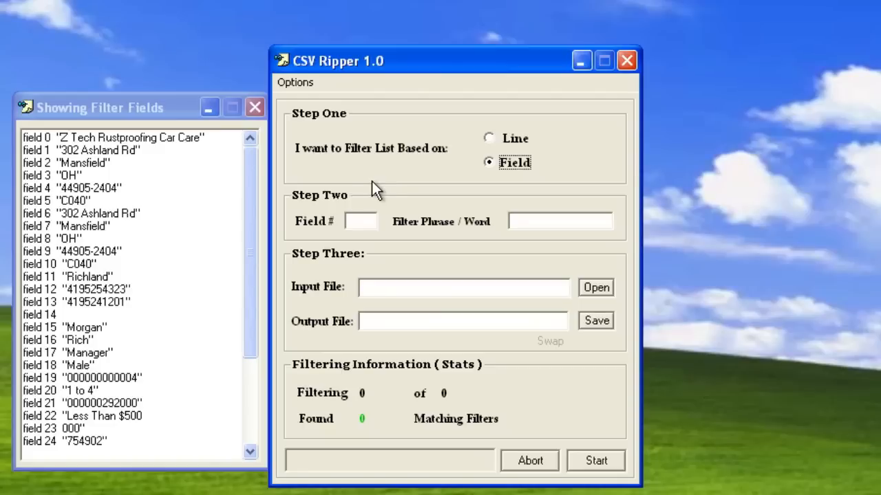
{"action": "mouse_move", "coordinate": [365, 186]}
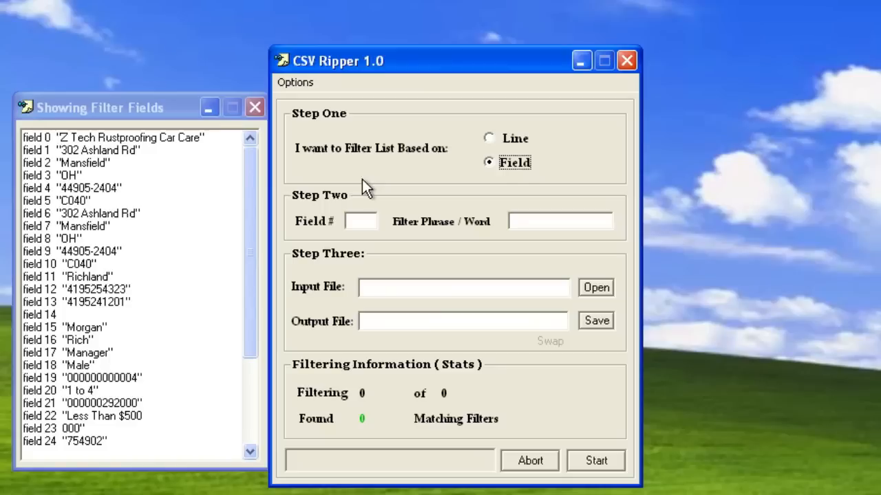
{"action": "mouse_move", "coordinate": [352, 190]}
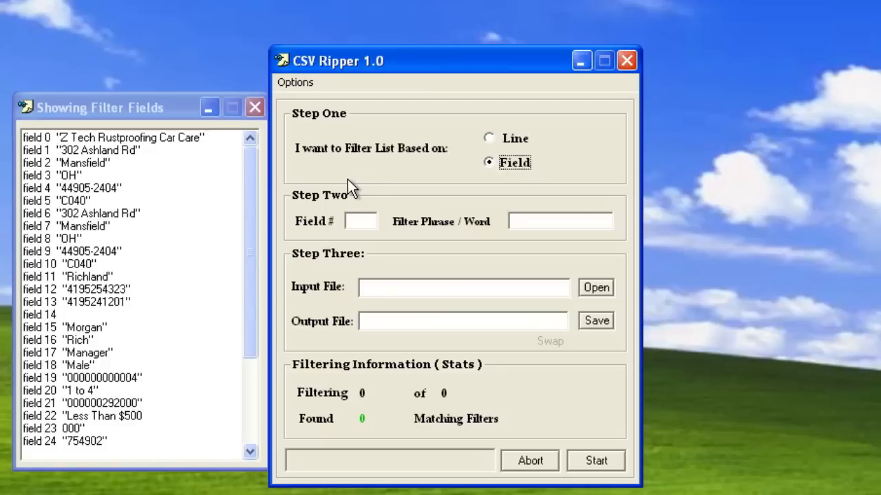
{"action": "mouse_move", "coordinate": [175, 160]}
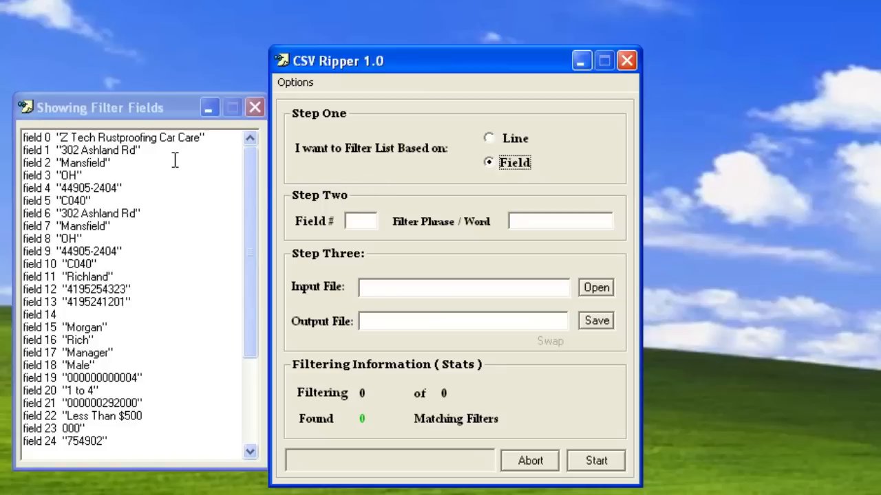
{"action": "mouse_move", "coordinate": [129, 162]}
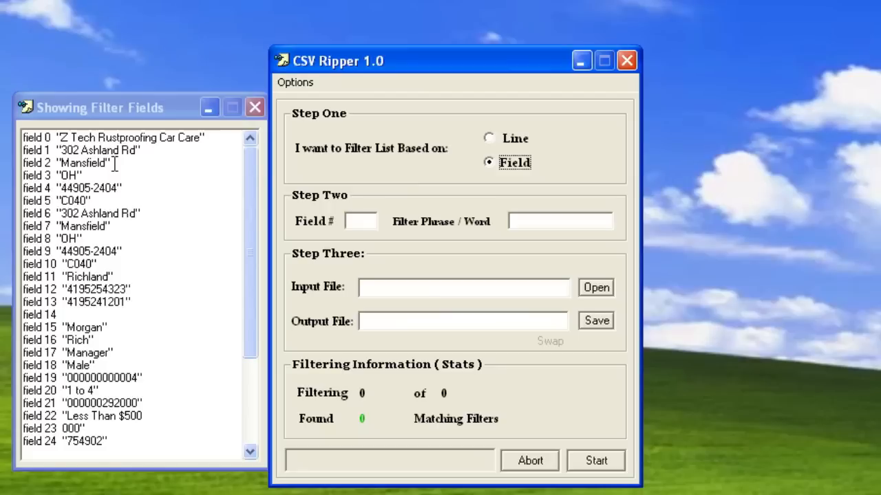
Set Field # to 2 with filter word 'Columbus'
{"action": "type", "text": "2"}
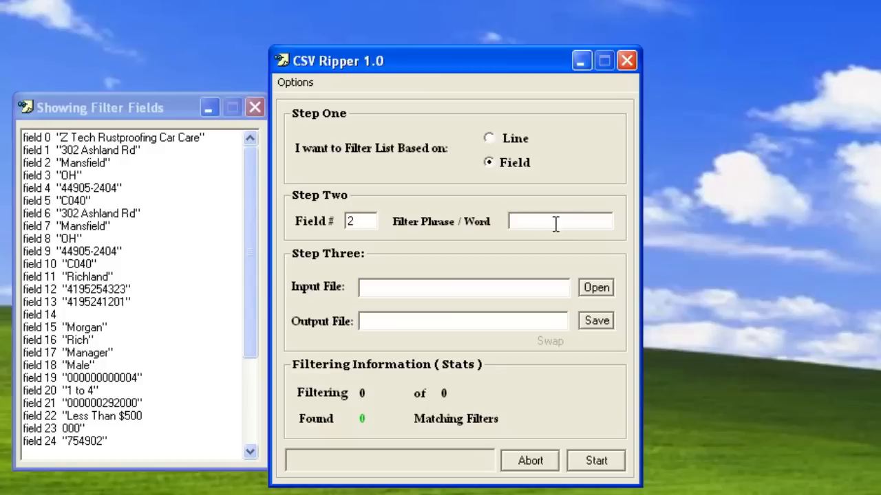
{"action": "type", "text": "Colu"}
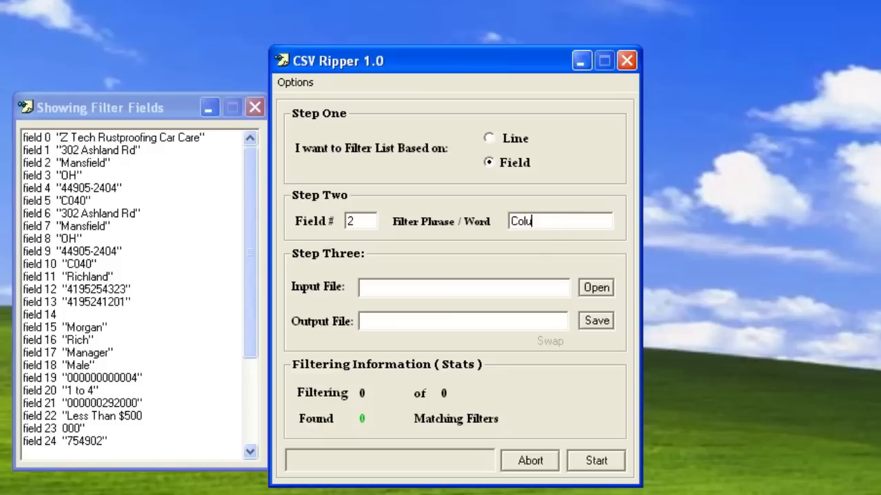
{"action": "type", "text": "mbus"}
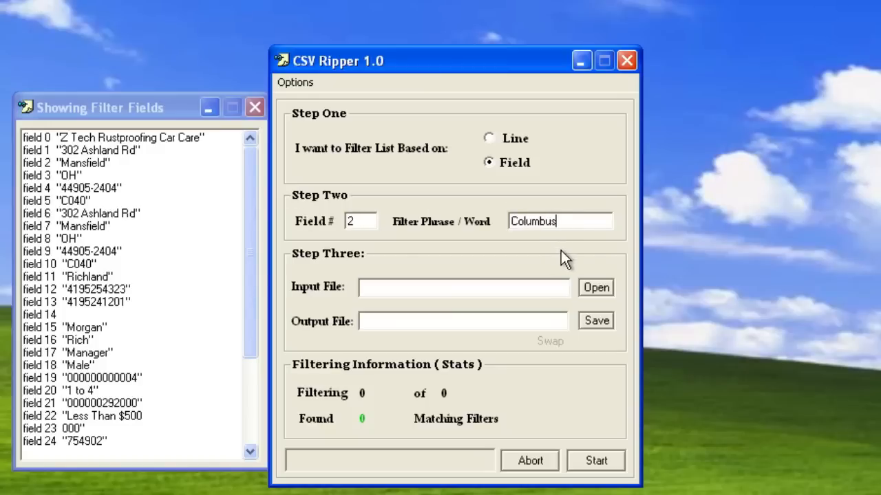
Choose OH.csv as the input file and OH1.csv as the output file
{"action": "left_click", "coordinate": [595, 287]}
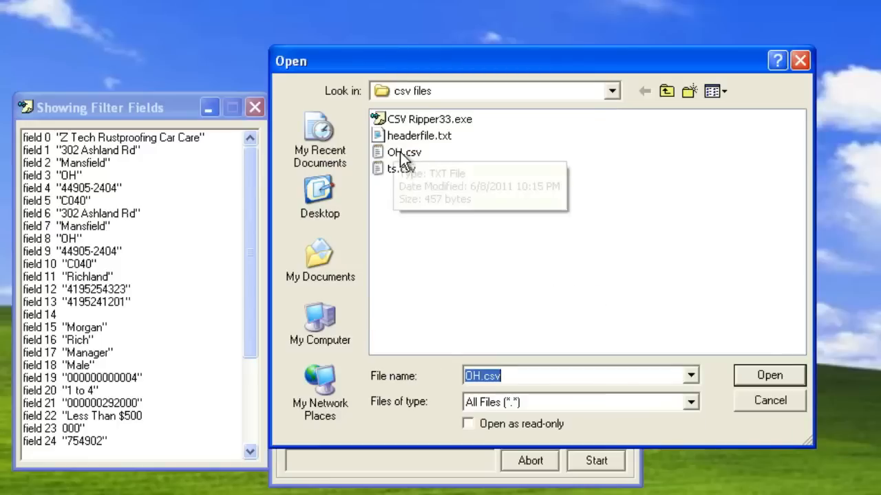
{"action": "mouse_move", "coordinate": [396, 169]}
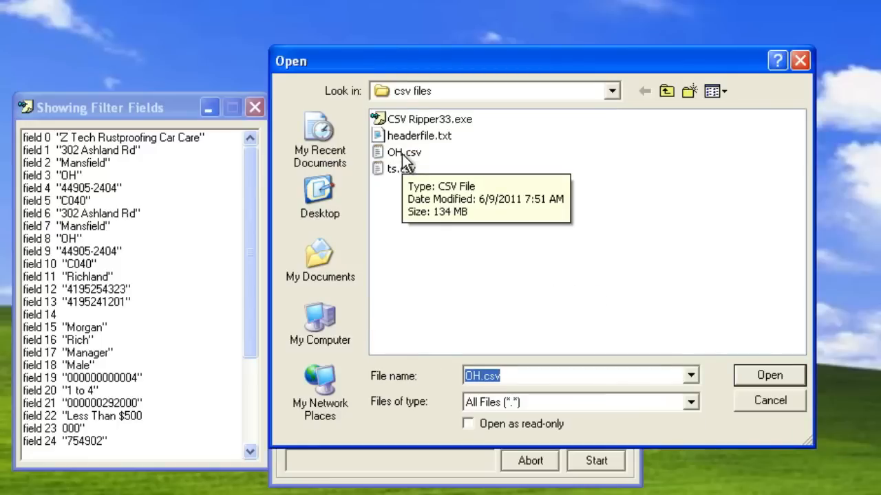
{"action": "left_click", "coordinate": [769, 375]}
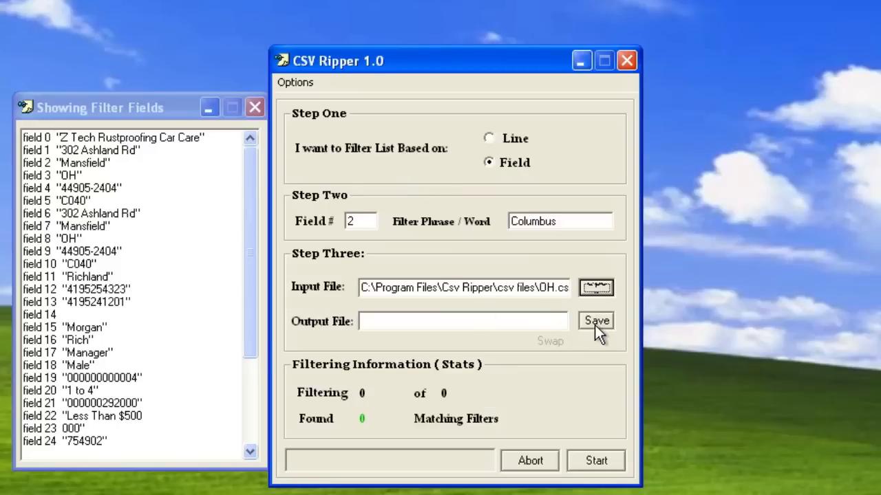
{"action": "left_click", "coordinate": [595, 321]}
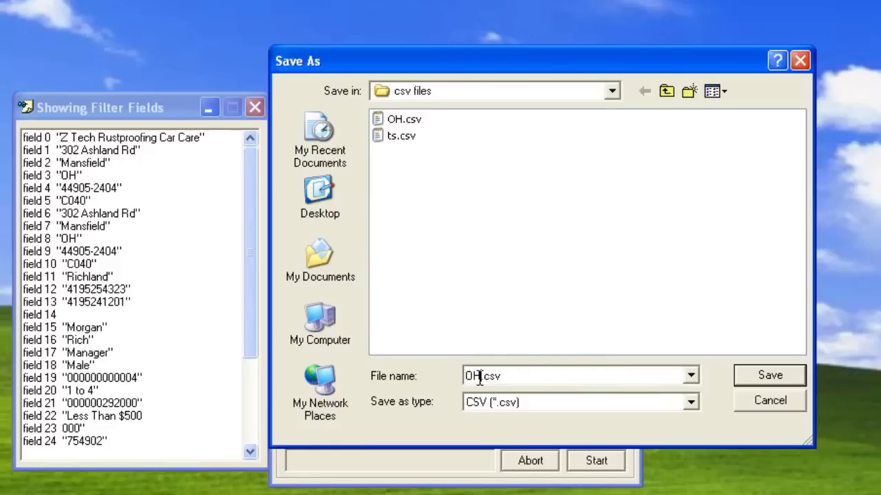
{"action": "type", "text": "1"}
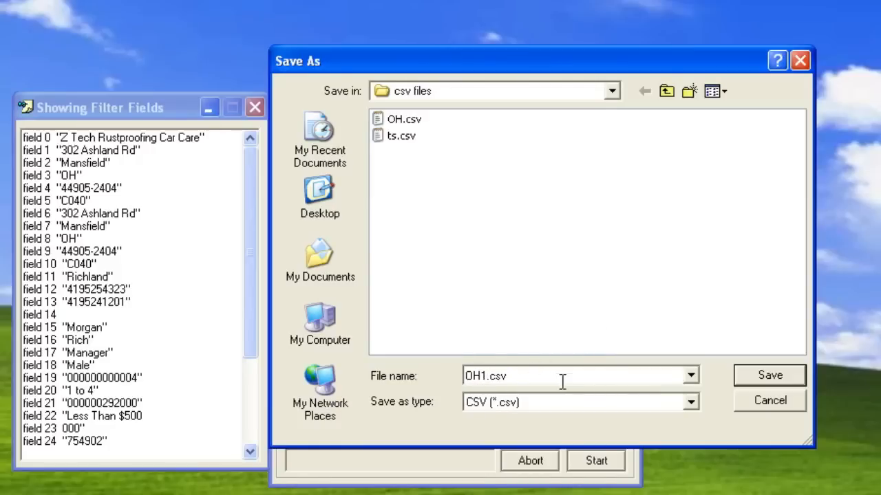
{"action": "left_click", "coordinate": [769, 375]}
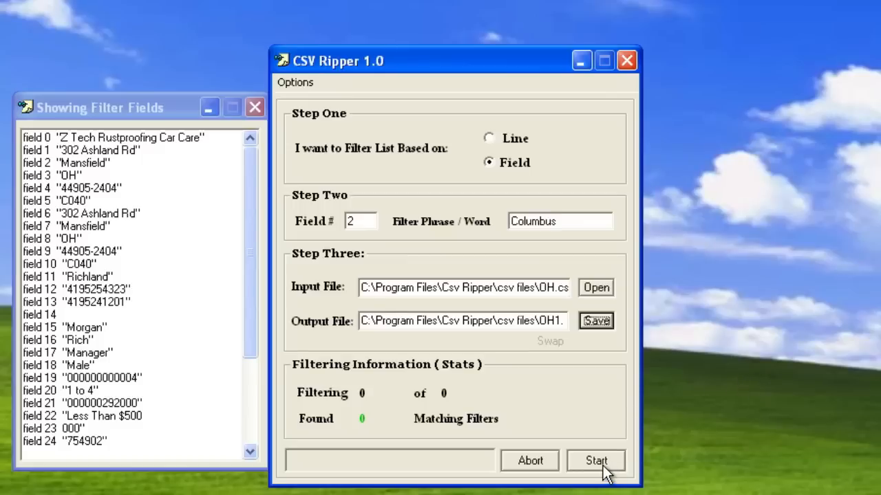
Start the Columbus filter and wait for 30,288 matches from 423,012 records
{"action": "left_click", "coordinate": [595, 461]}
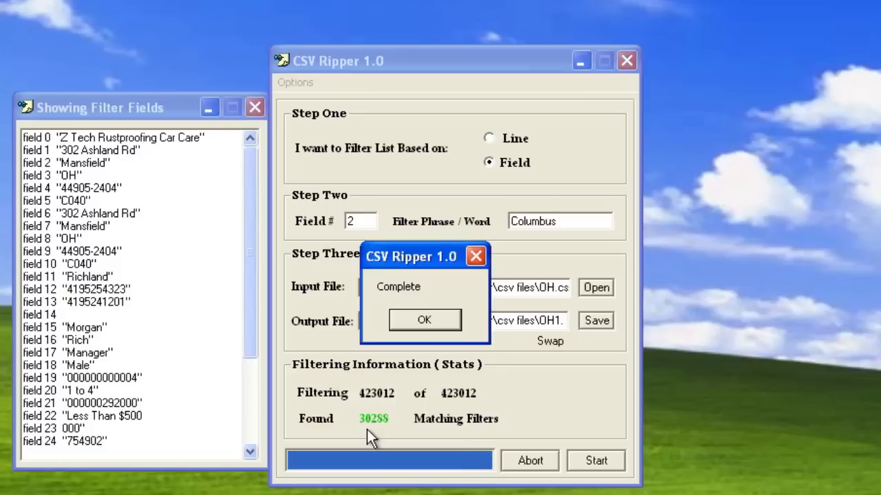
Dismiss the Complete dialog, keeping the 30,288 match result
{"action": "left_click", "coordinate": [424, 319]}
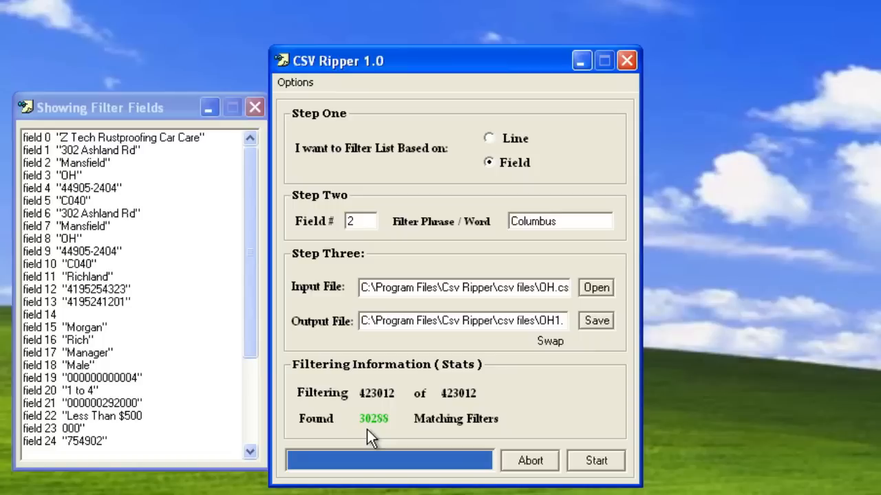
{"action": "mouse_move", "coordinate": [361, 242]}
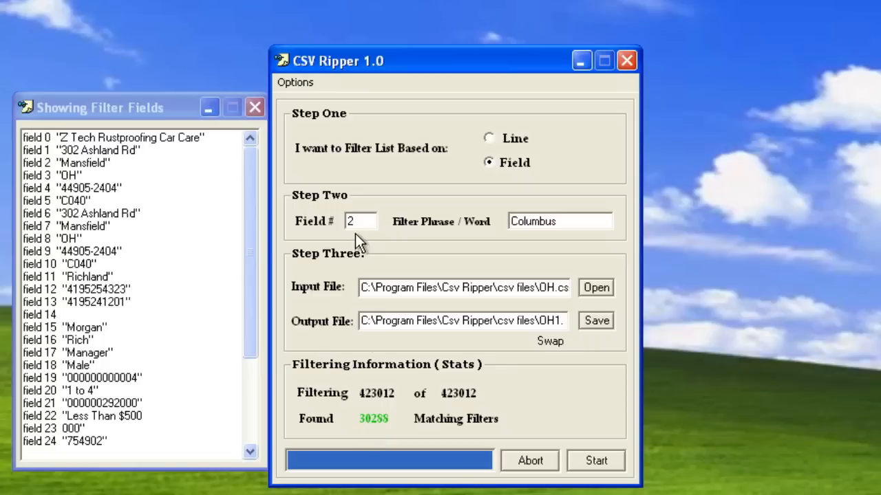
{"action": "mouse_move", "coordinate": [363, 238]}
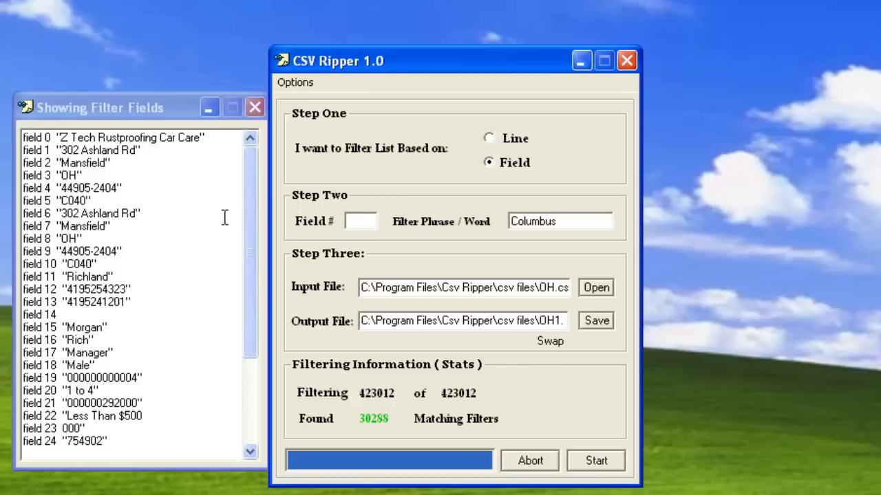
{"action": "mouse_move", "coordinate": [287, 229]}
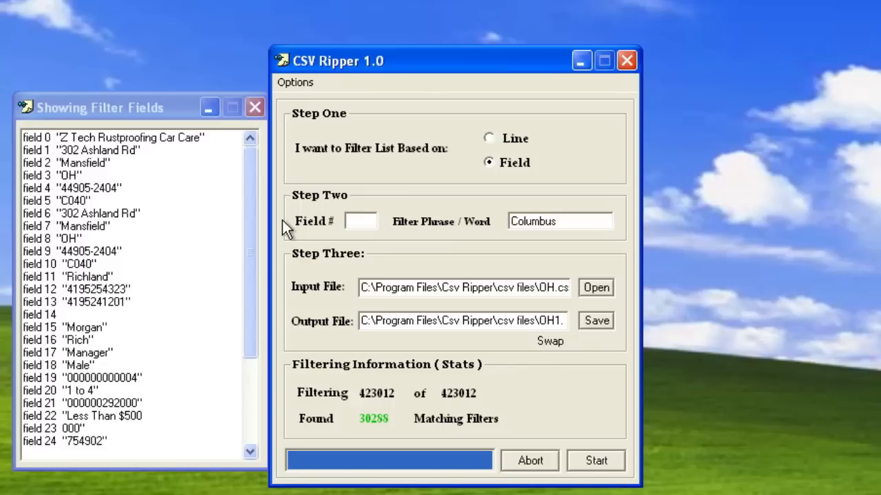
Target field 15 with phrase '>', swapping OH1 in as input and OH11 as output
{"action": "left_click", "coordinate": [360, 221]}
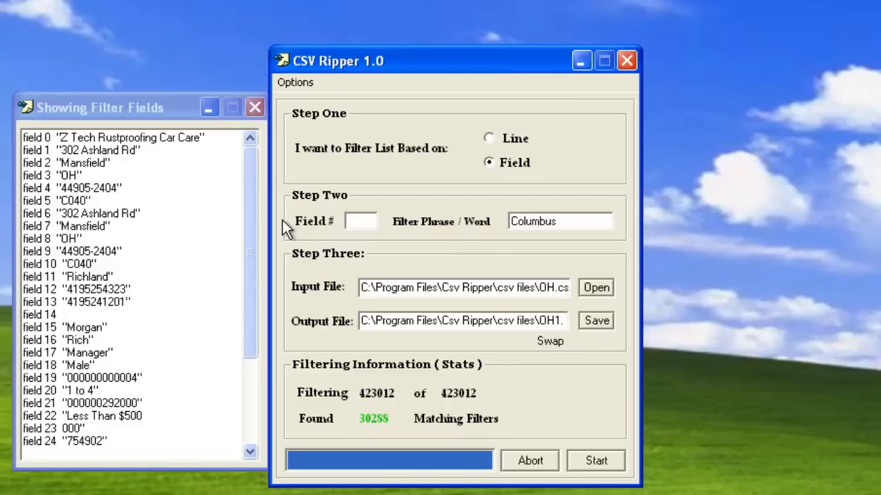
{"action": "mouse_move", "coordinate": [129, 323]}
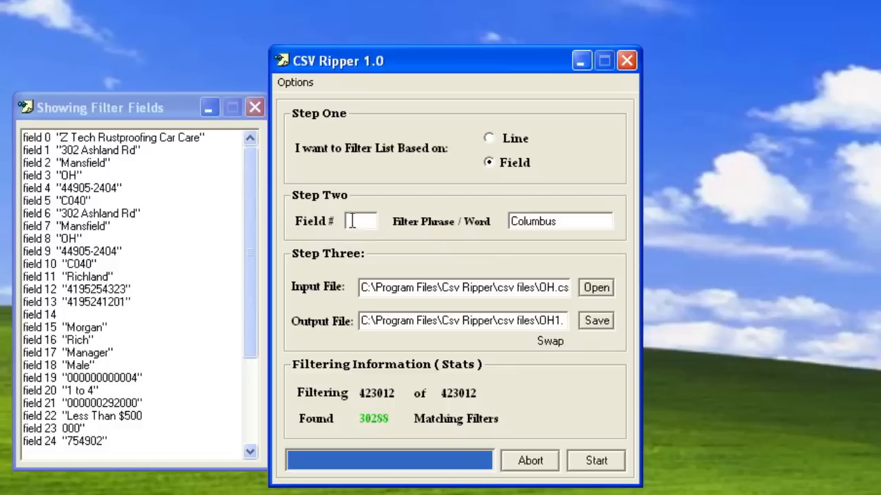
{"action": "type", "text": "16"}
{"action": "type", "text": ">"}
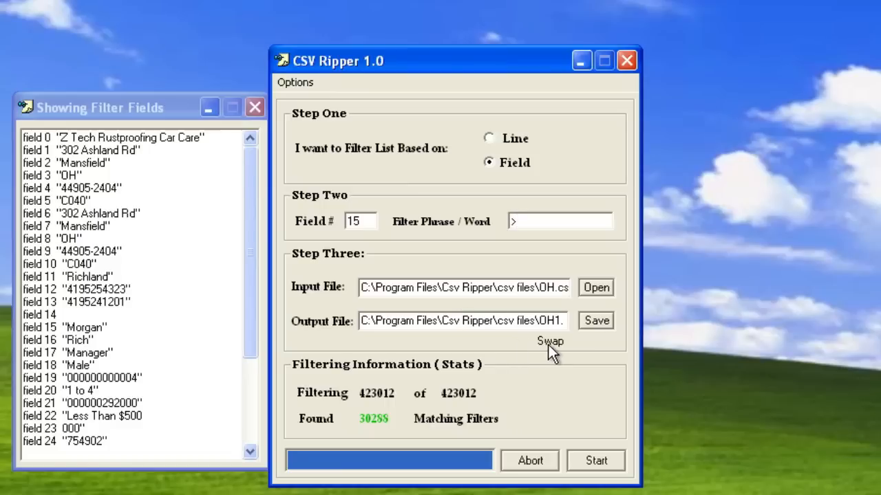
{"action": "left_click", "coordinate": [550, 341]}
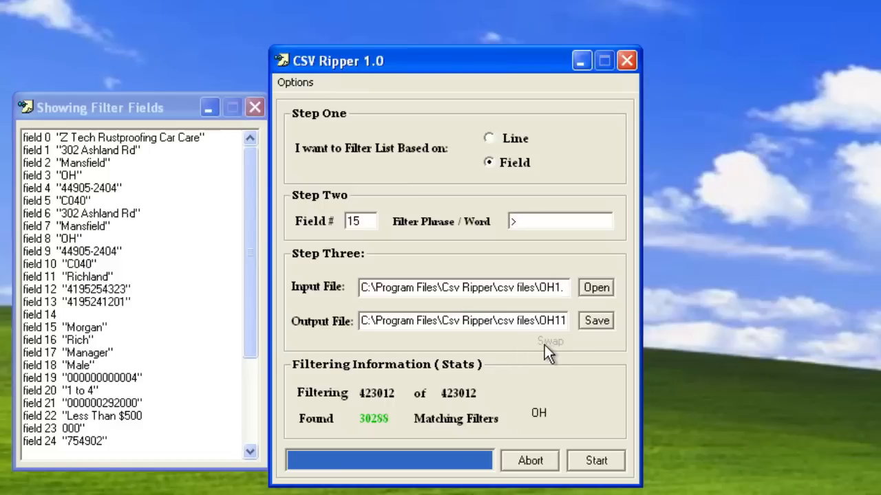
{"action": "mouse_move", "coordinate": [546, 427]}
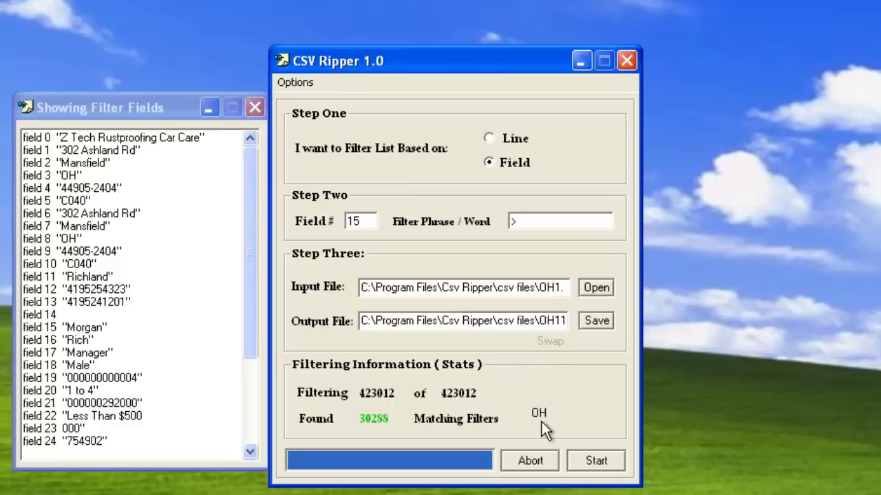
{"action": "left_click", "coordinate": [557, 221]}
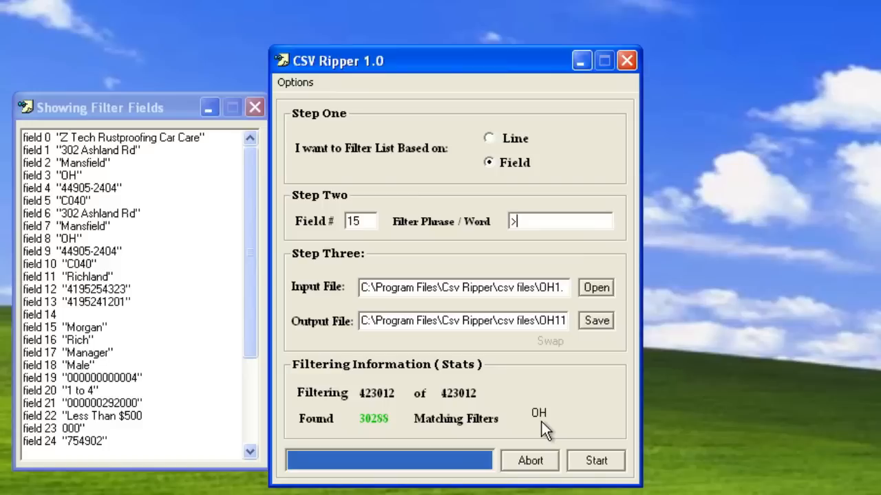
{"action": "mouse_move", "coordinate": [595, 461]}
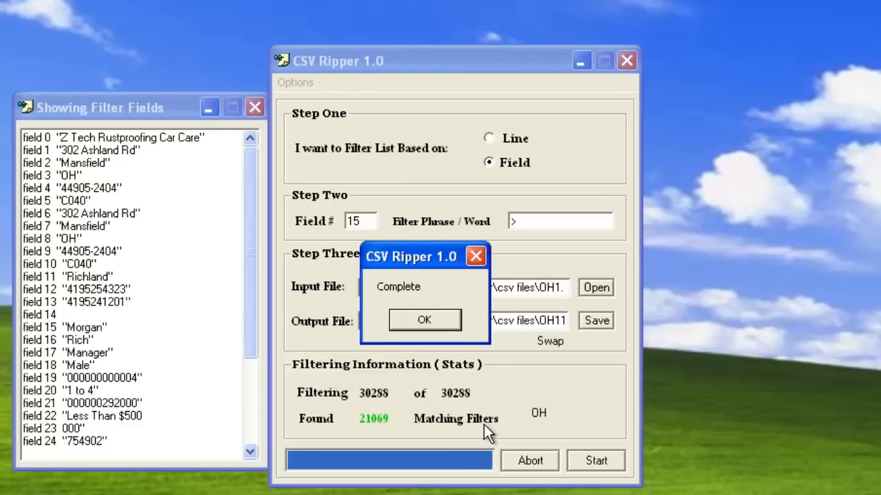
Run a field 17 'Owner' filter, narrowing 21,069 records to 9,036 matches
{"action": "left_click", "coordinate": [424, 320]}
{"action": "type", "text": "17"}
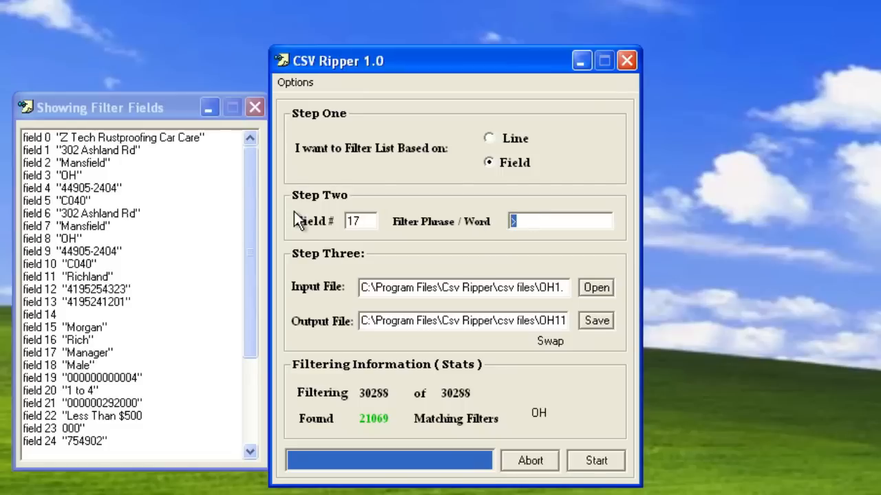
{"action": "type", "text": "Owner"}
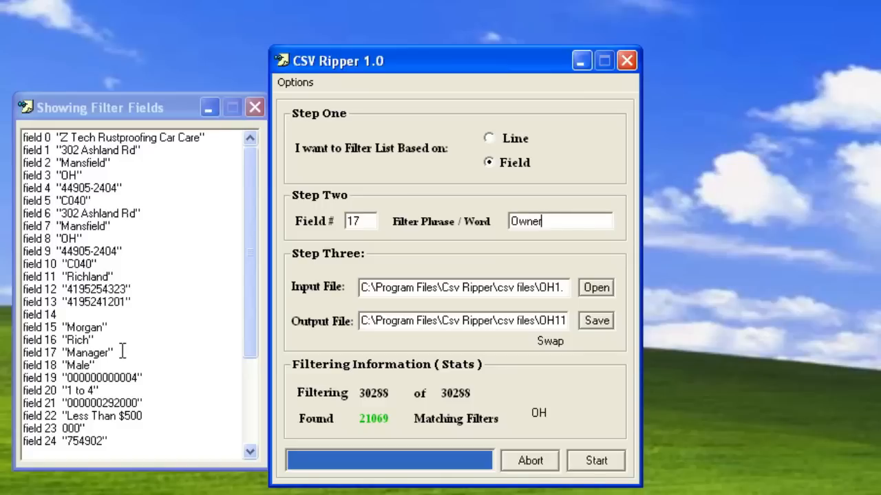
{"action": "mouse_move", "coordinate": [554, 308]}
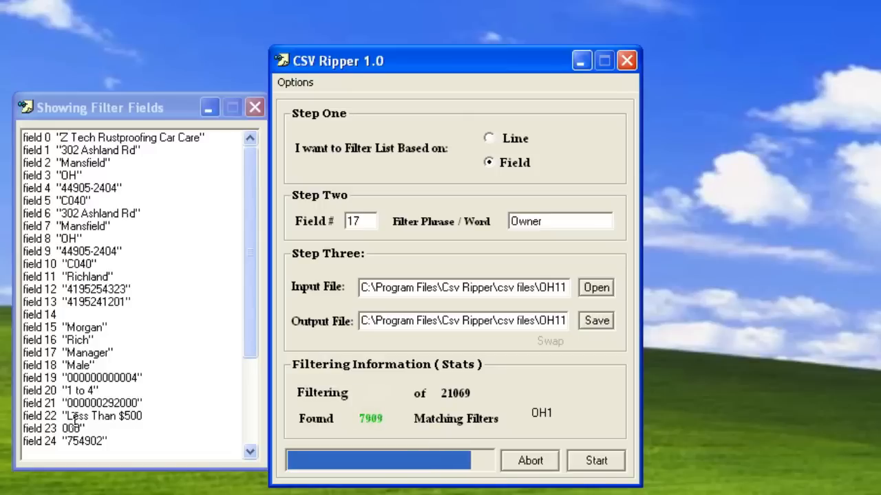
{"action": "left_click", "coordinate": [595, 460]}
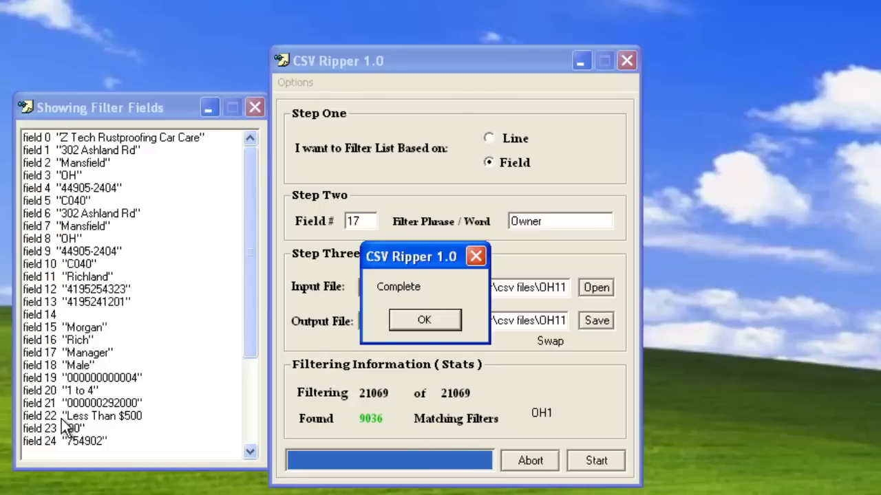
Run a field 22 'Less Than $500' filter, leaving 4,840 of 9,036 records
{"action": "left_click", "coordinate": [423, 319]}
{"action": "type", "text": "22"}
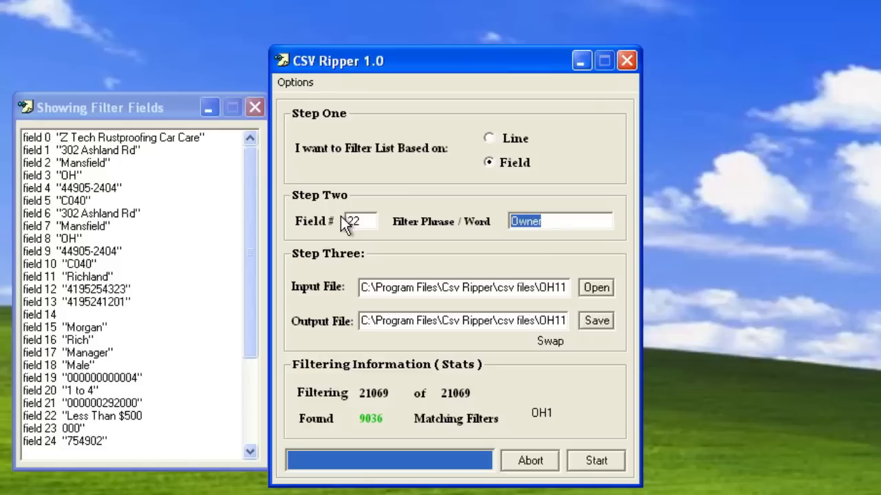
{"action": "type", "text": "Less"}
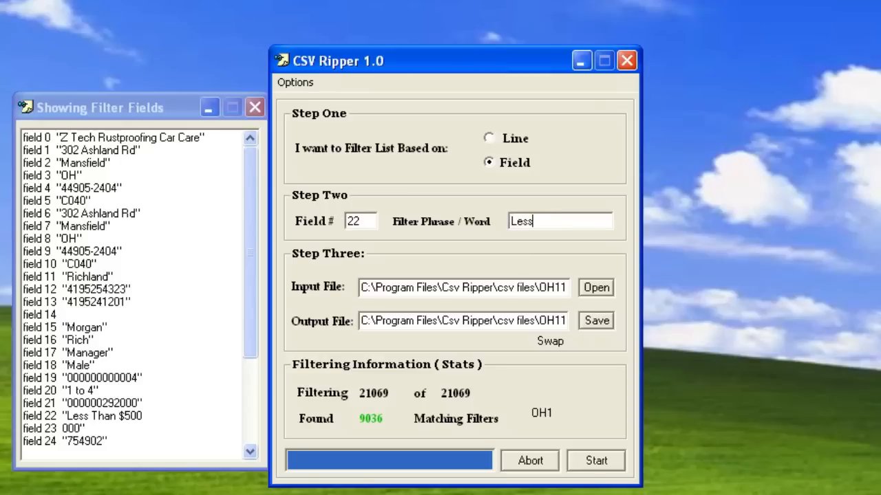
{"action": "type", "text": "Than"}
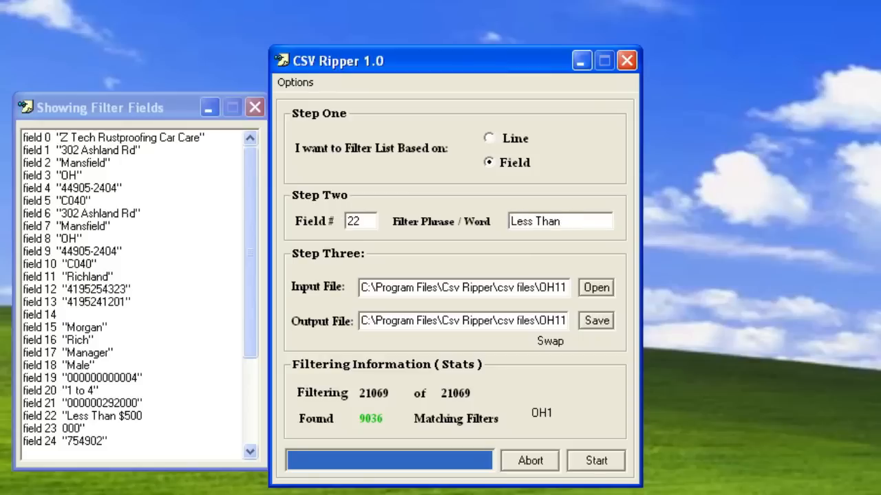
{"action": "type", "text": "$500"}
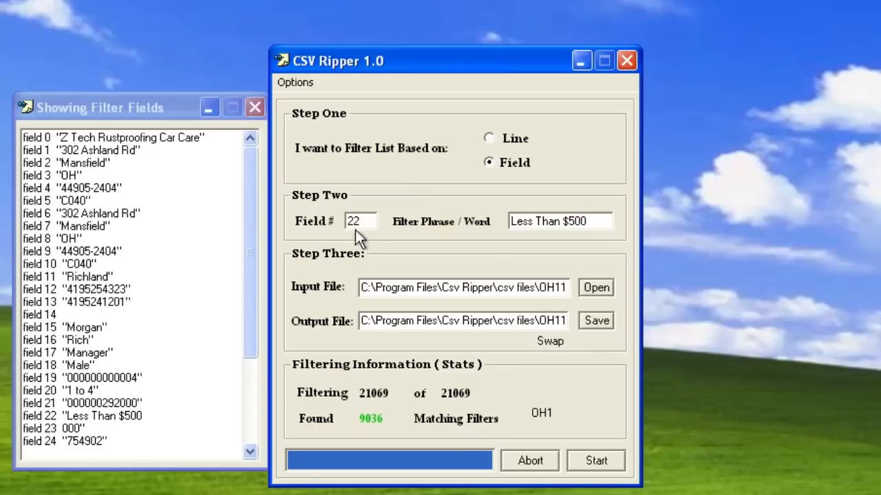
{"action": "mouse_move", "coordinate": [430, 270]}
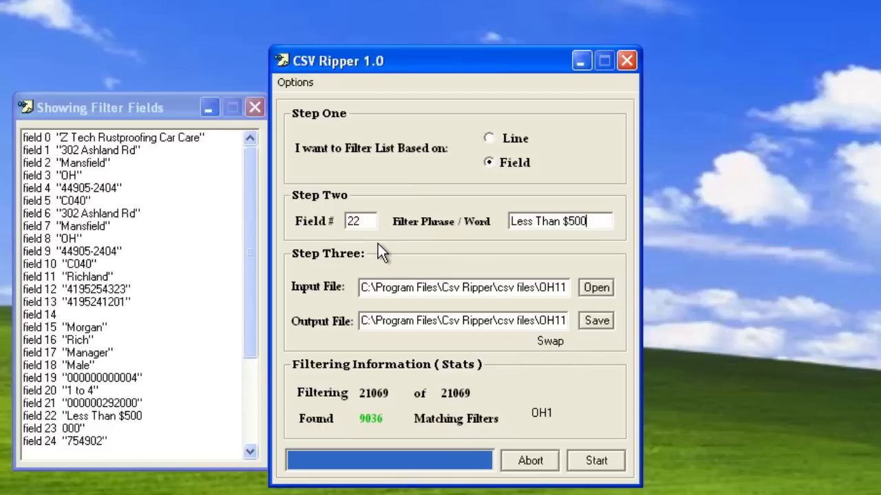
{"action": "mouse_move", "coordinate": [417, 251]}
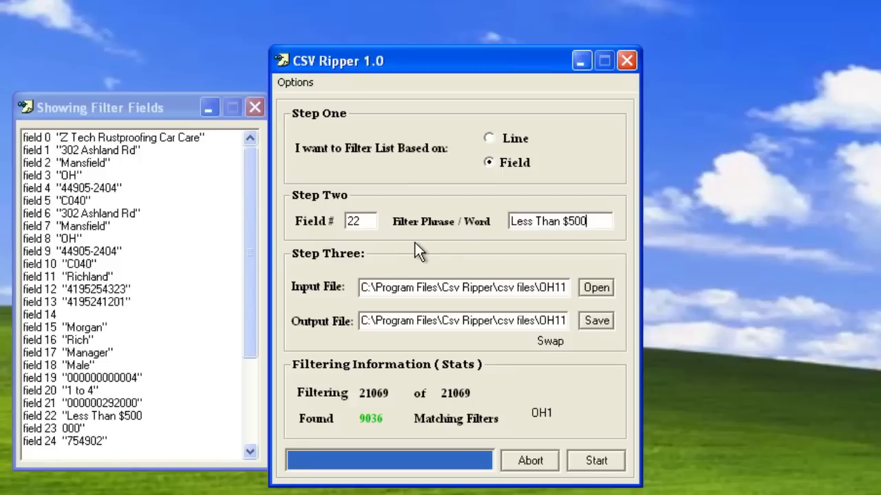
{"action": "mouse_move", "coordinate": [487, 245]}
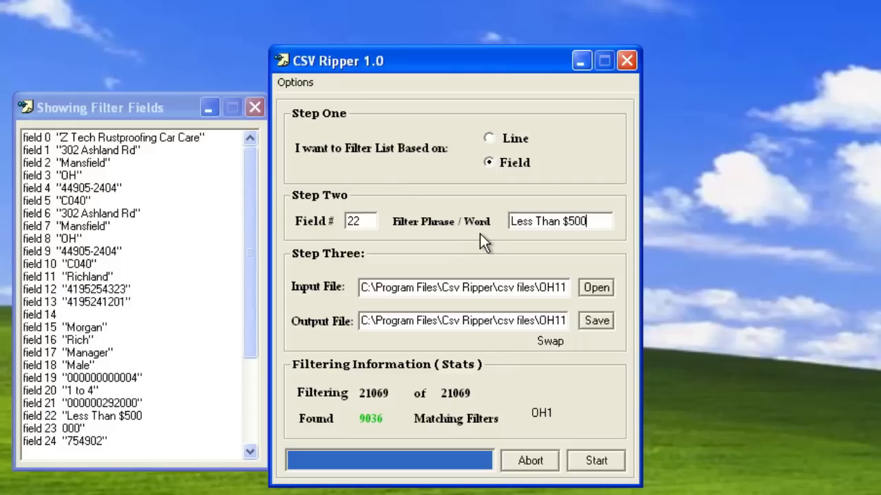
{"action": "mouse_move", "coordinate": [530, 329]}
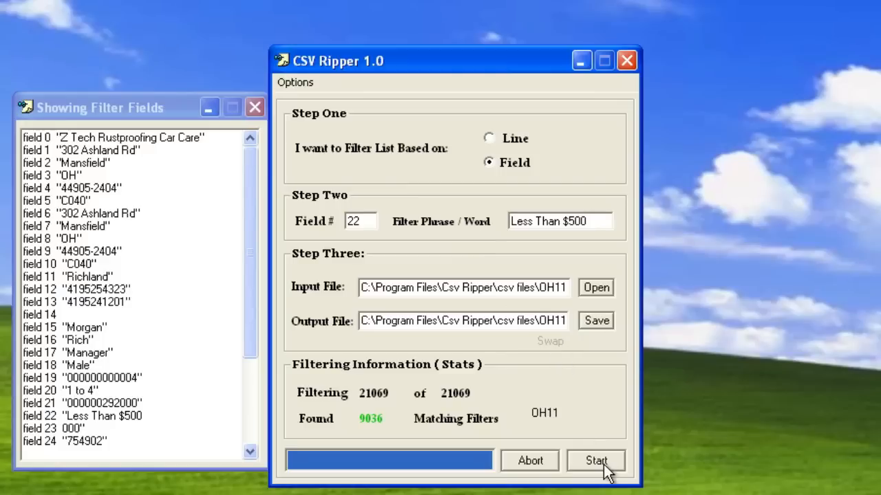
{"action": "left_click", "coordinate": [596, 460]}
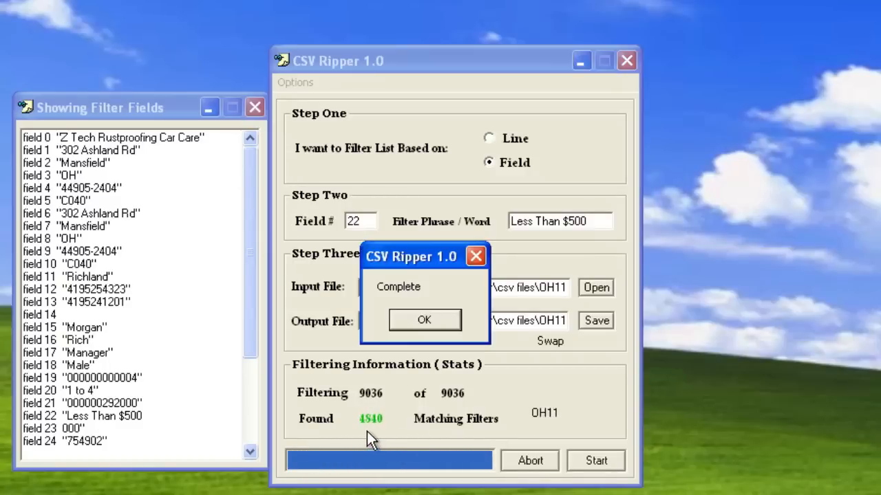
{"action": "left_click", "coordinate": [424, 319]}
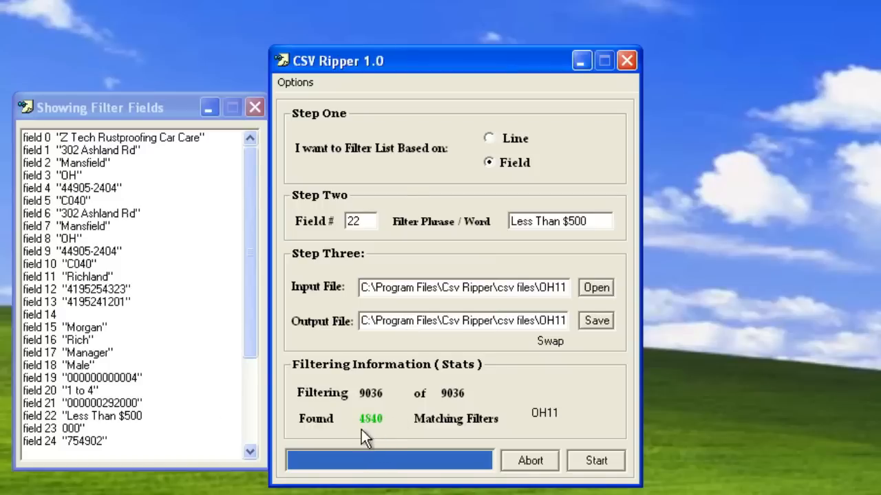
Bring up the csv files folder listing OH1, OH11, OH112 and OH1123 with shrinking sizes
{"action": "left_click", "coordinate": [596, 288]}
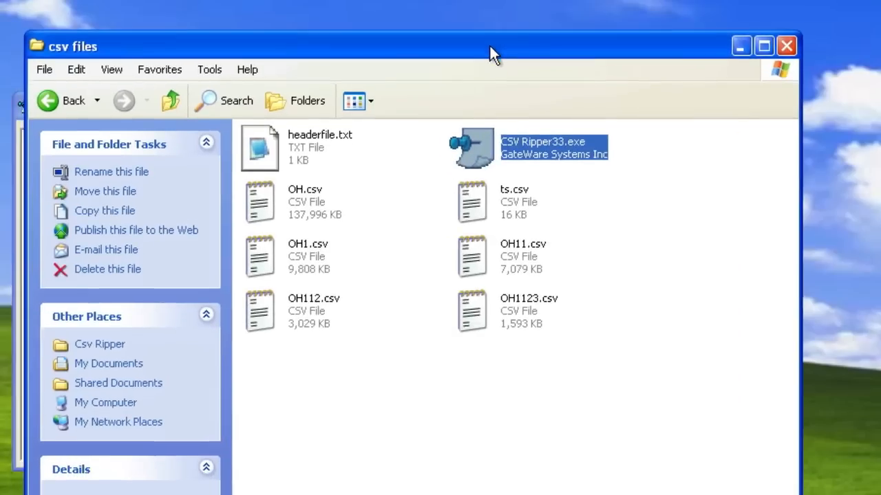
{"action": "mouse_move", "coordinate": [318, 272]}
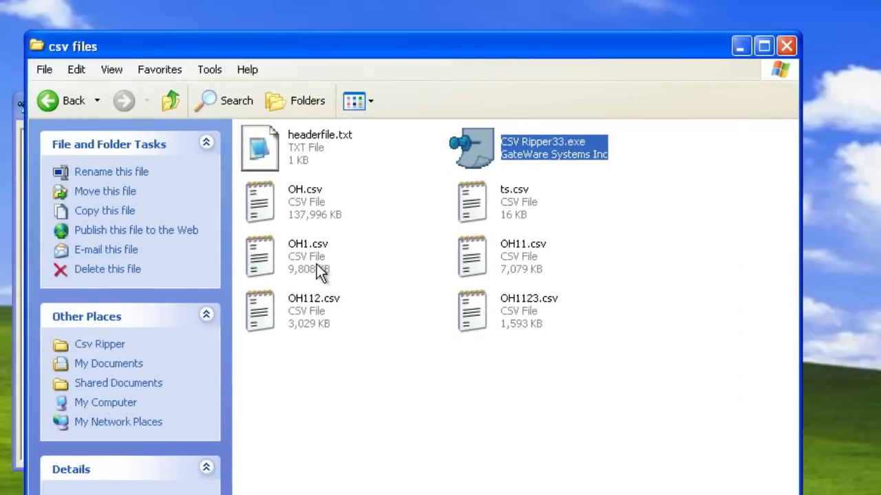
{"action": "mouse_move", "coordinate": [530, 267]}
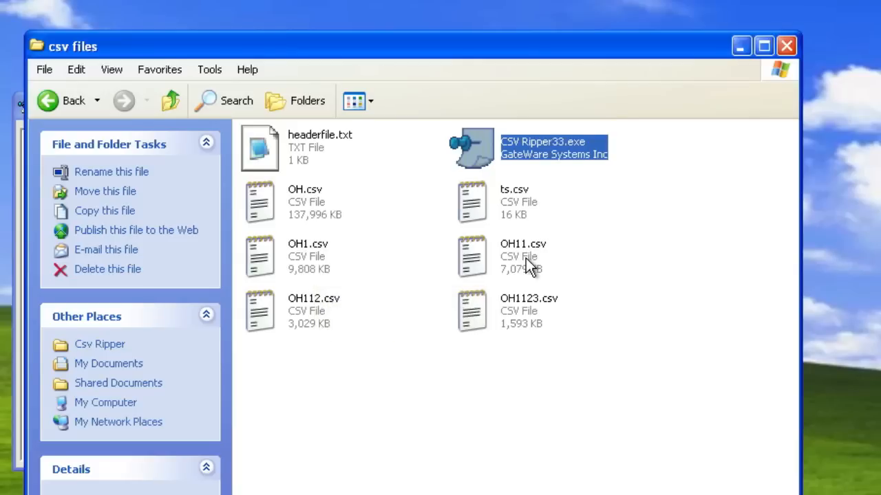
{"action": "mouse_move", "coordinate": [499, 319]}
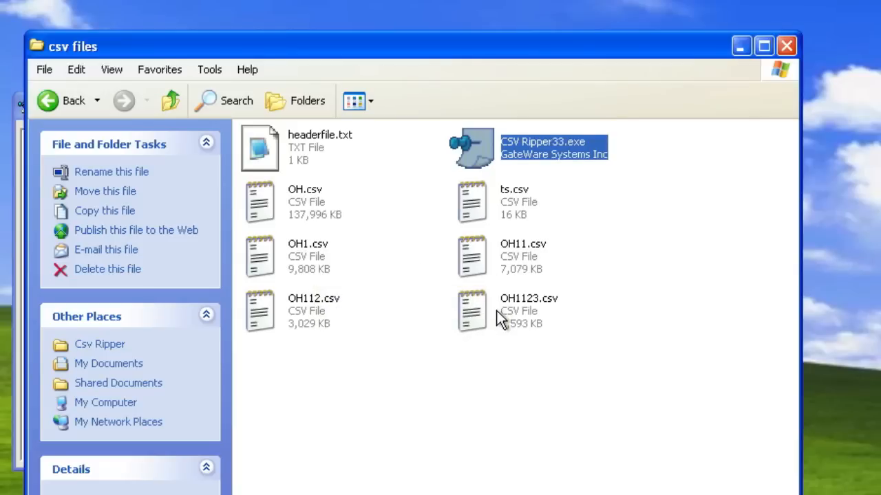
{"action": "mouse_move", "coordinate": [499, 316]}
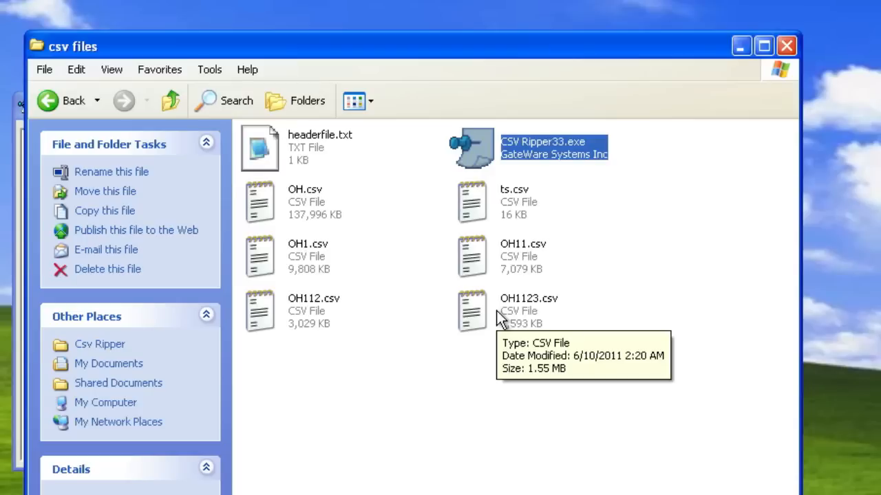
{"action": "mouse_move", "coordinate": [383, 331]}
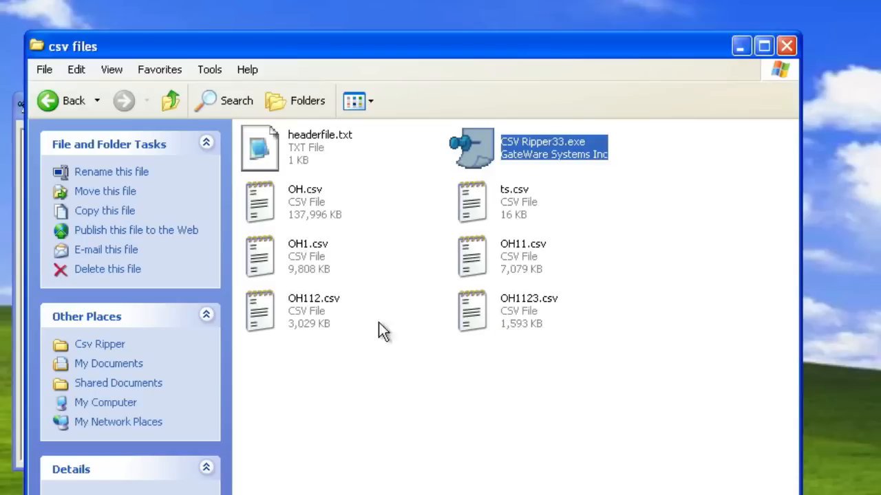
{"action": "mouse_move", "coordinate": [505, 318]}
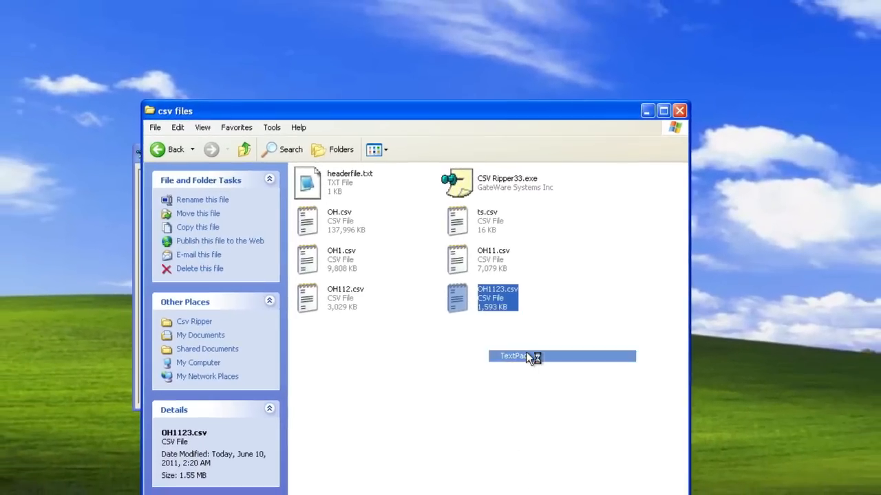
Preview OH1123.csv in TextPad past the evaluation nag, close it, and launch Sniper Bot Pro
{"action": "double_click", "coordinate": [497, 298]}
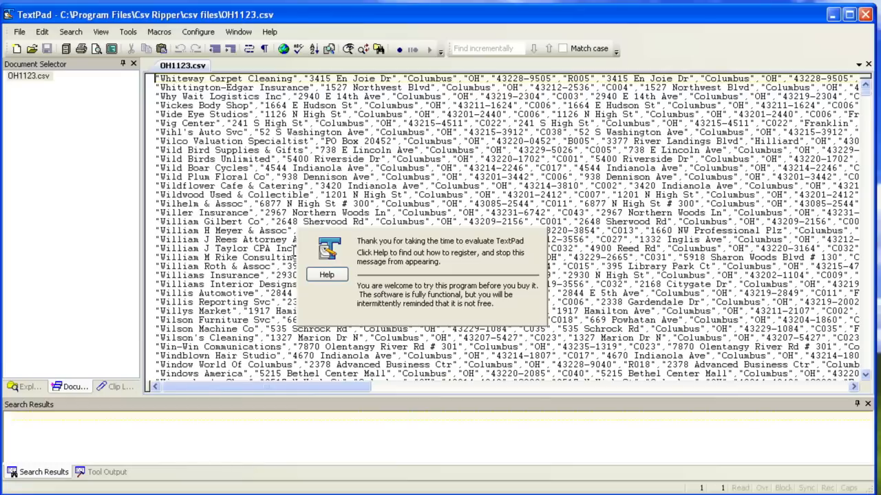
{"action": "left_click", "coordinate": [326, 275]}
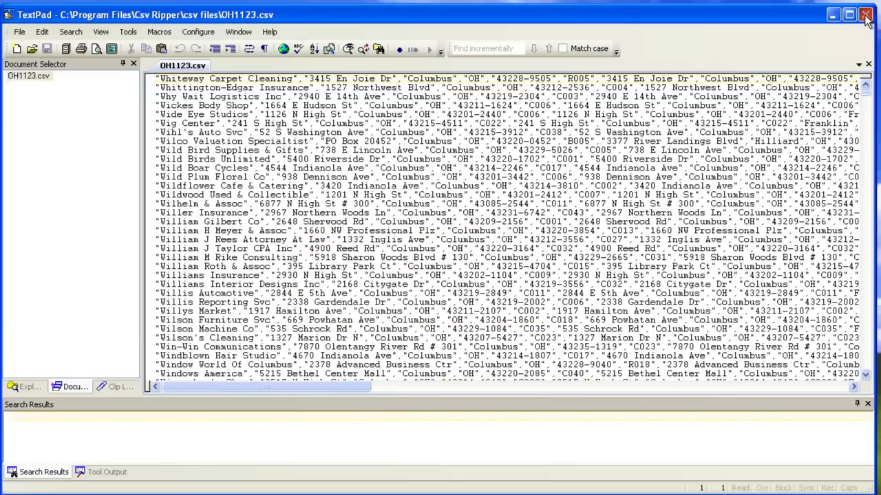
{"action": "left_click", "coordinate": [866, 15]}
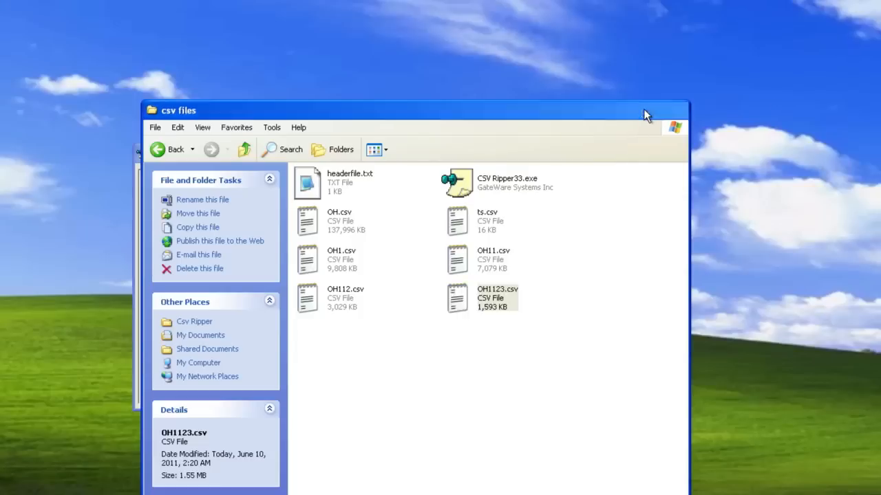
{"action": "double_click", "coordinate": [457, 182]}
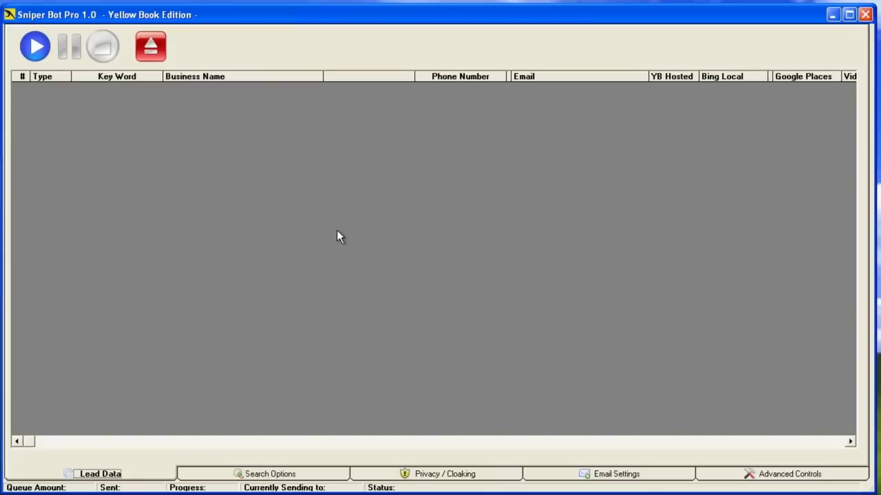
Import the Columbus leads CSV through Import Leads, filling the grid with about 4,790 leads
{"action": "right_click", "coordinate": [337, 236]}
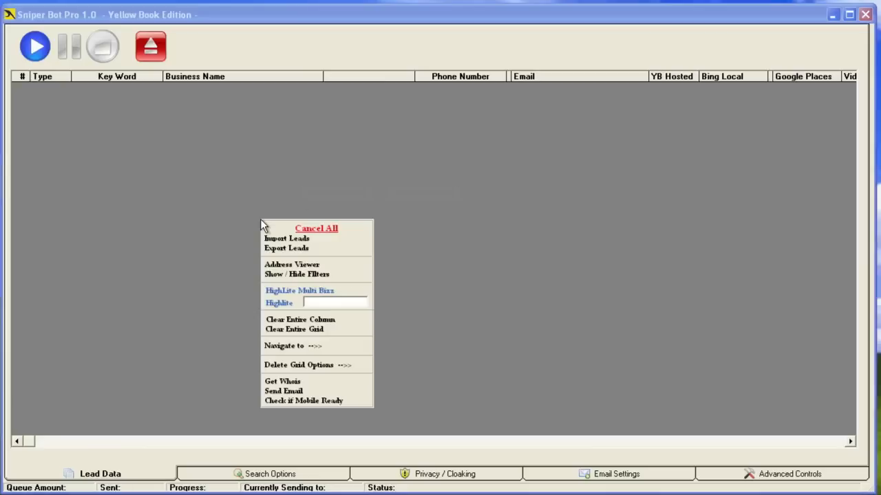
{"action": "mouse_move", "coordinate": [281, 242]}
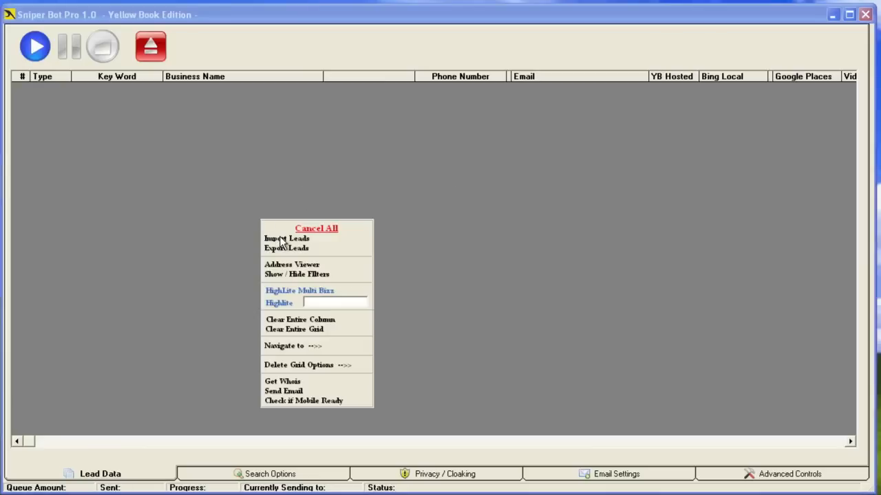
{"action": "left_click", "coordinate": [286, 238]}
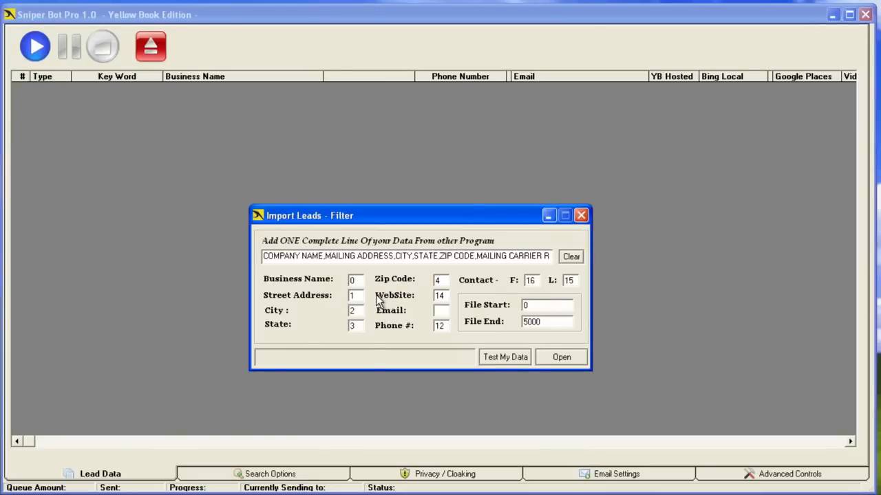
{"action": "mouse_move", "coordinate": [363, 278]}
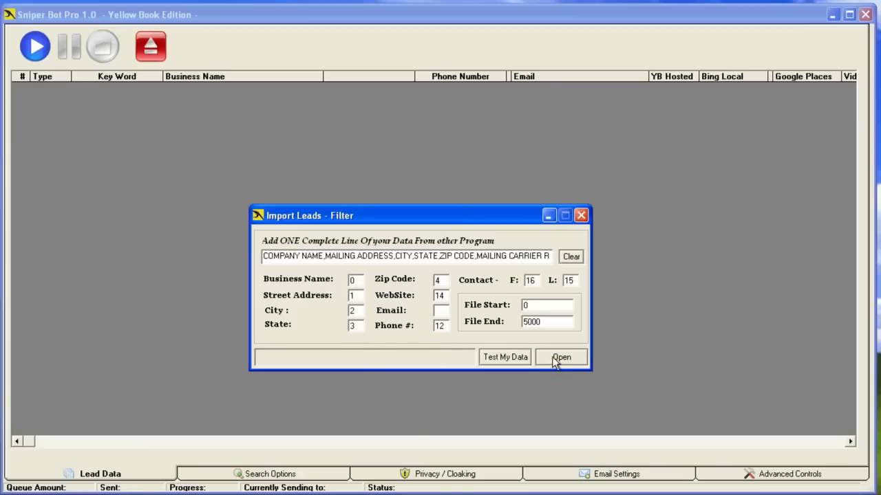
{"action": "left_click", "coordinate": [562, 357]}
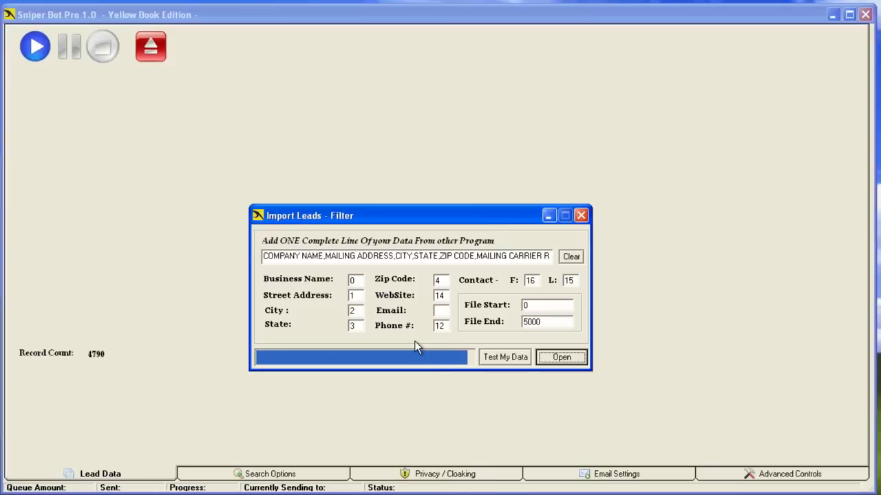
{"action": "mouse_move", "coordinate": [409, 344]}
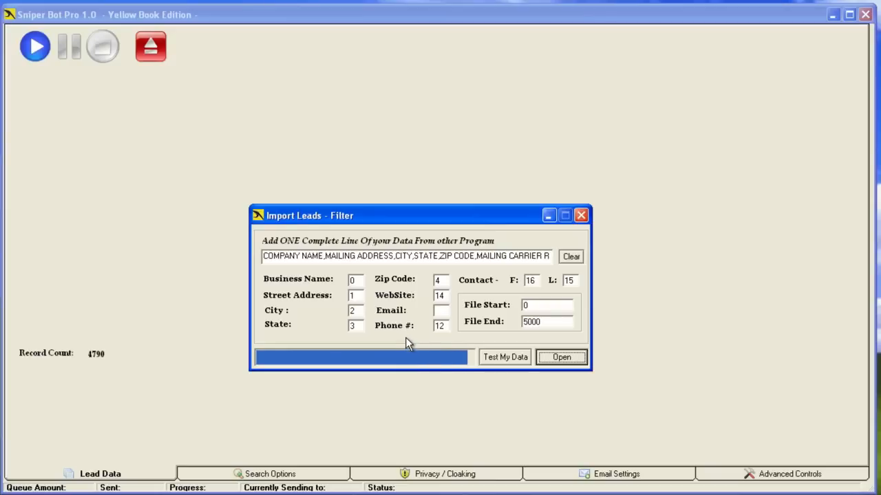
{"action": "mouse_move", "coordinate": [403, 337]}
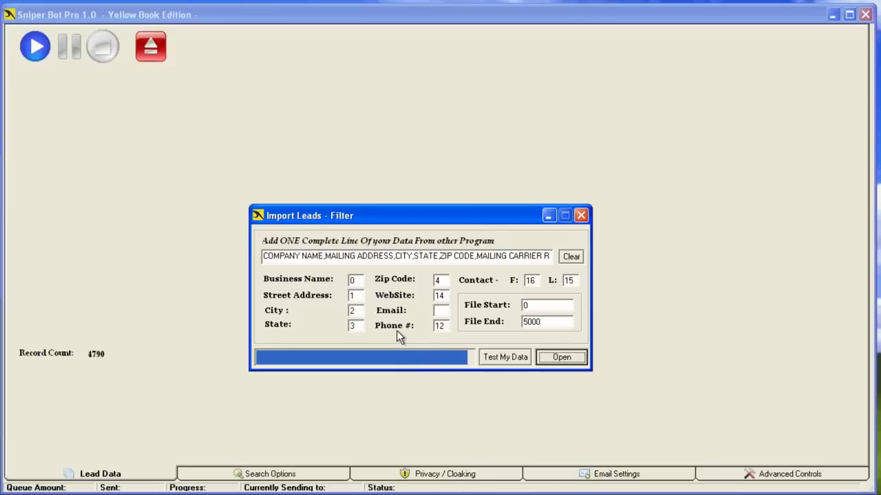
{"action": "left_click", "coordinate": [561, 357]}
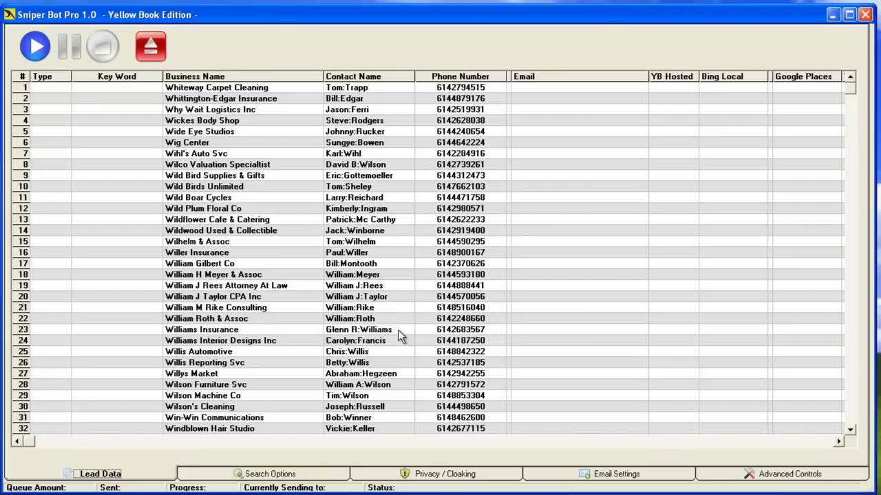
{"action": "mouse_move", "coordinate": [510, 334]}
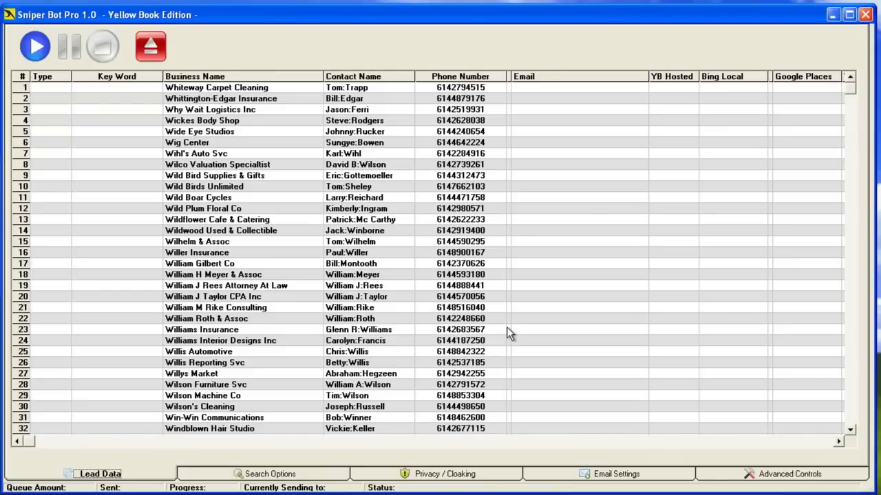
{"action": "mouse_move", "coordinate": [510, 334]}
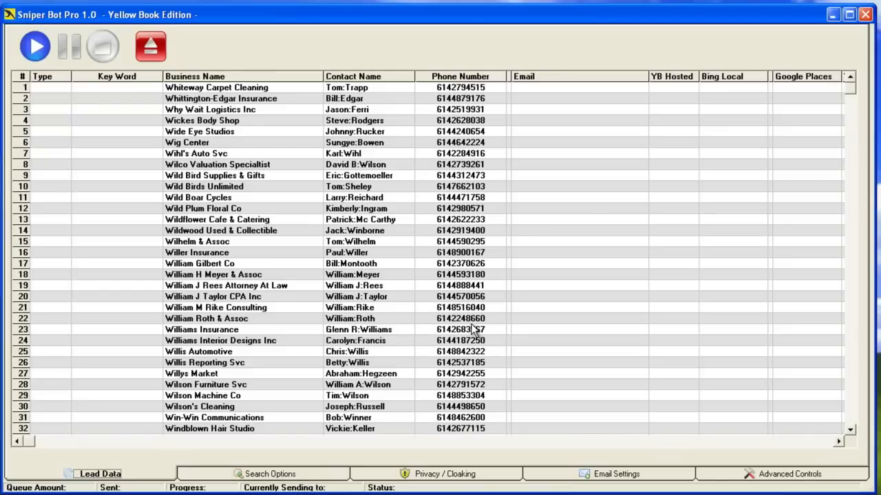
{"action": "mouse_move", "coordinate": [402, 316]}
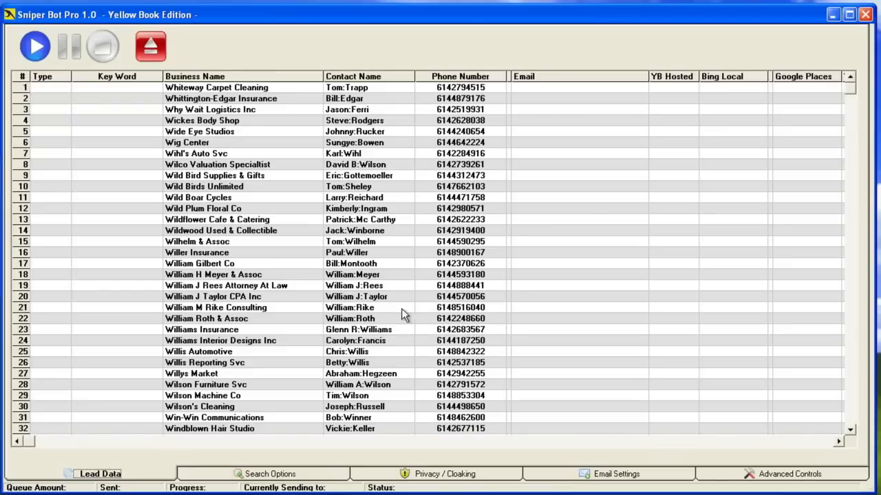
{"action": "mouse_move", "coordinate": [171, 203]}
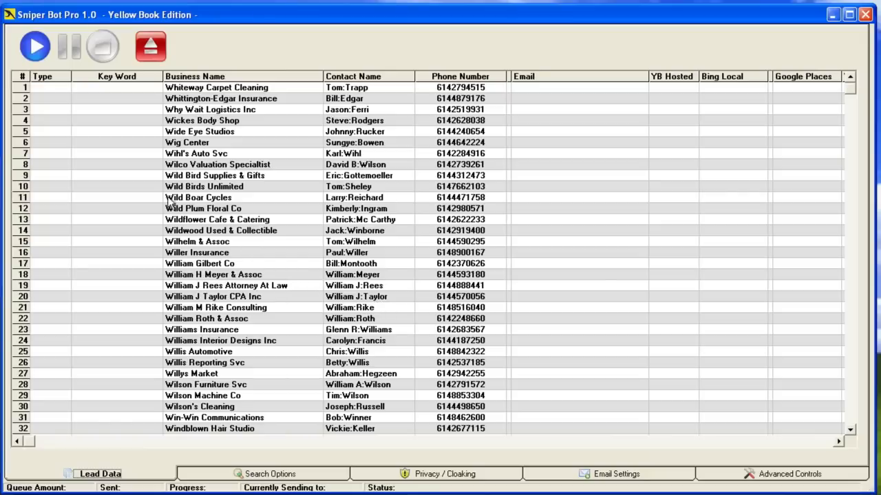
{"action": "mouse_move", "coordinate": [267, 144]}
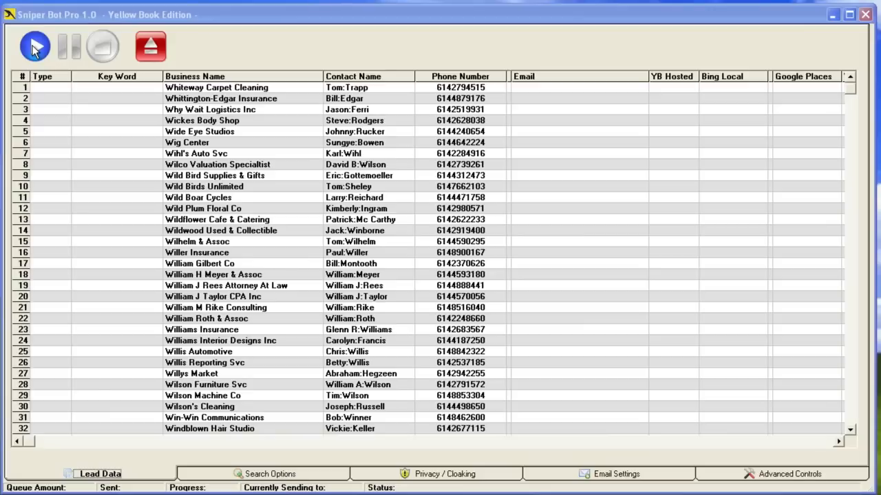
Open Advanced - Manual Record Check and tick Google Verified for records 0 to 4841
{"action": "left_click", "coordinate": [35, 46]}
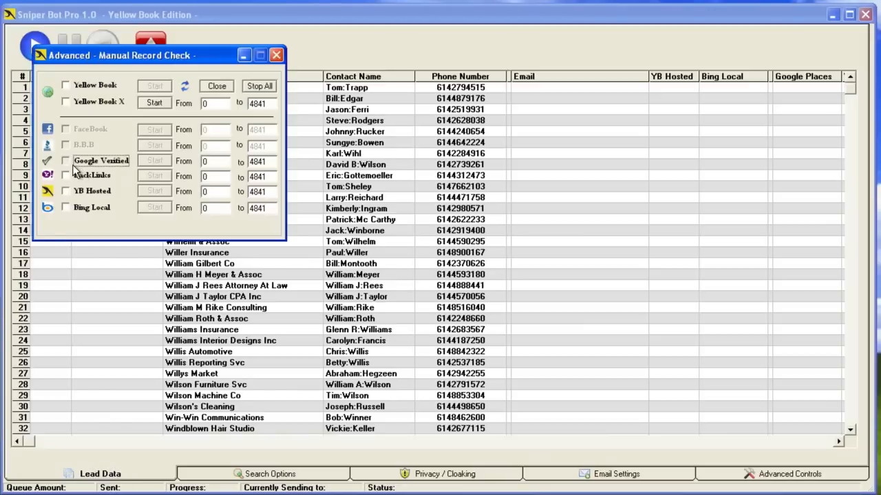
{"action": "left_click", "coordinate": [65, 160]}
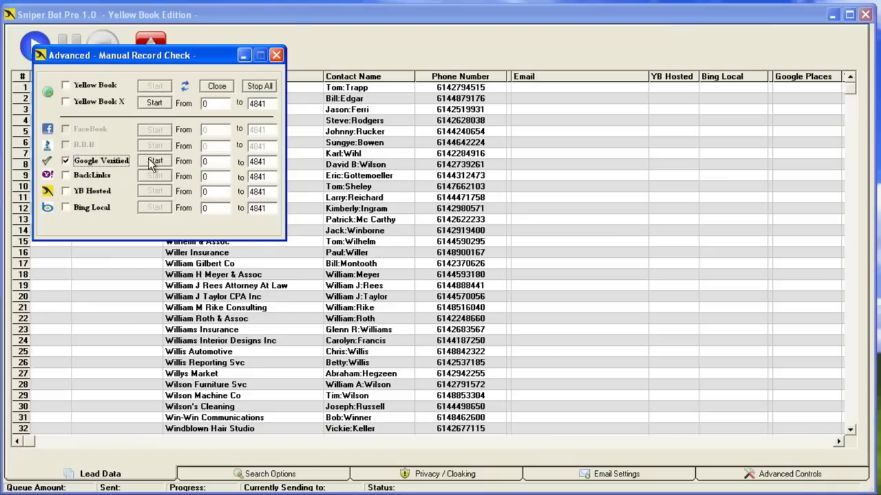
Run Google verification up to record 200, stop all checks, and switch to Bing Local
{"action": "left_click", "coordinate": [154, 160]}
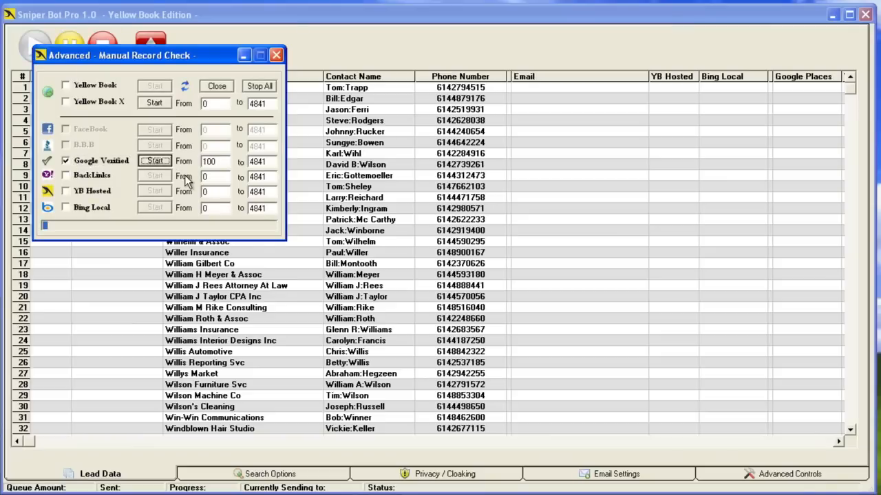
{"action": "mouse_move", "coordinate": [653, 230]}
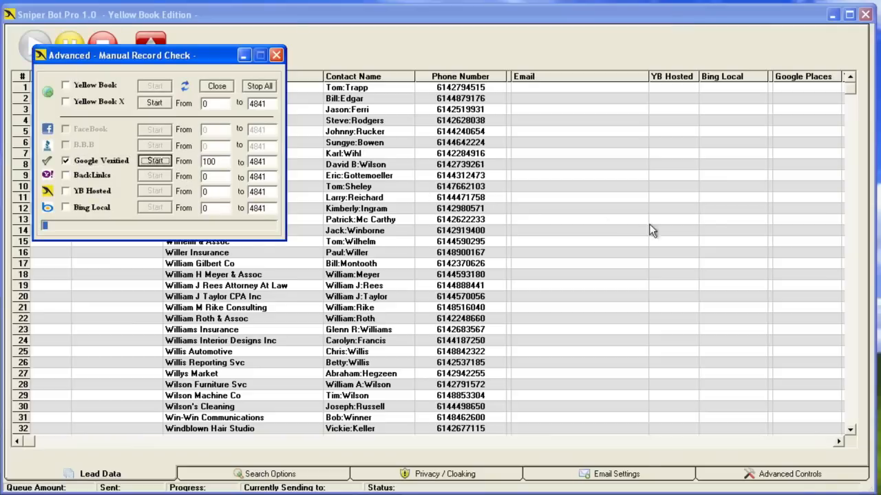
{"action": "mouse_move", "coordinate": [825, 223]}
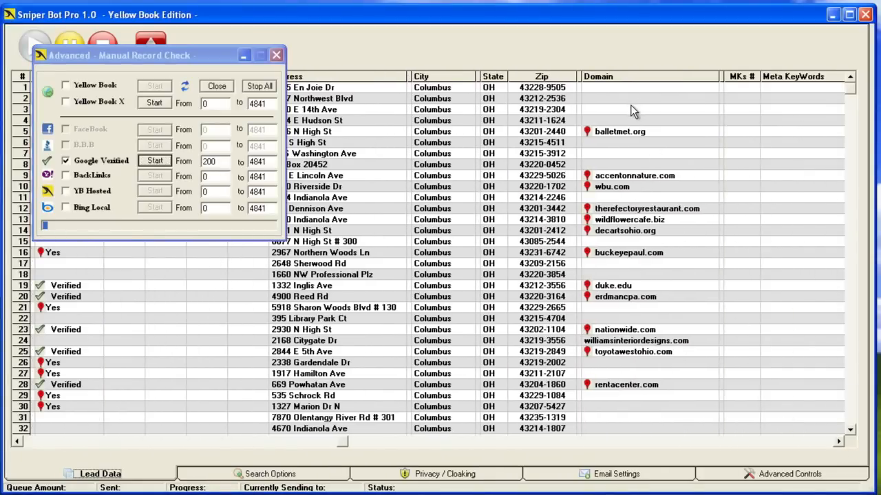
{"action": "mouse_move", "coordinate": [520, 225]}
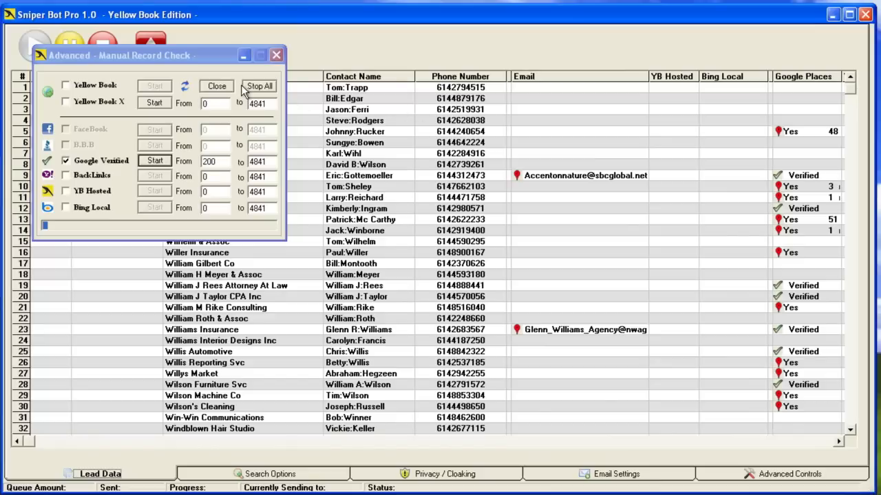
{"action": "left_click", "coordinate": [259, 85]}
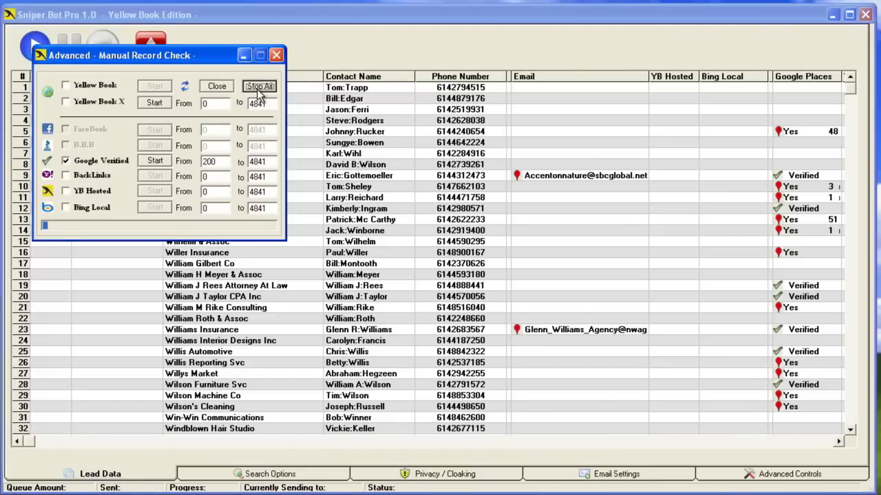
{"action": "left_click", "coordinate": [260, 86]}
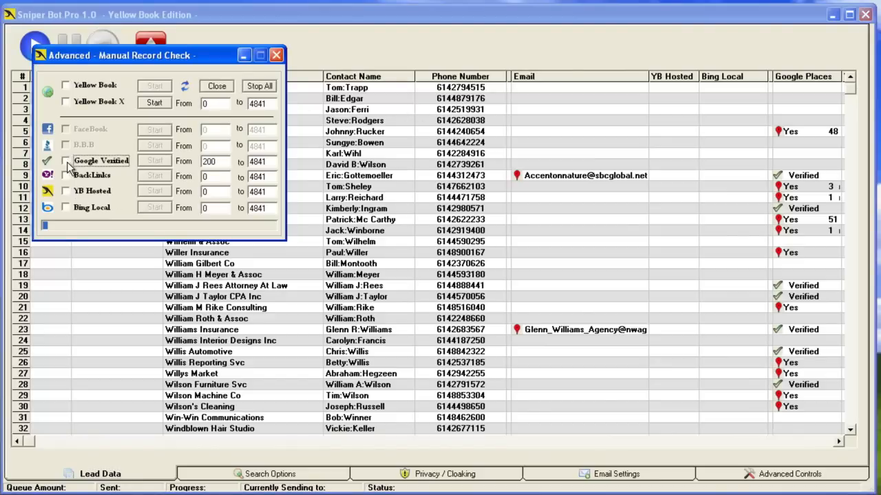
{"action": "left_click", "coordinate": [66, 207]}
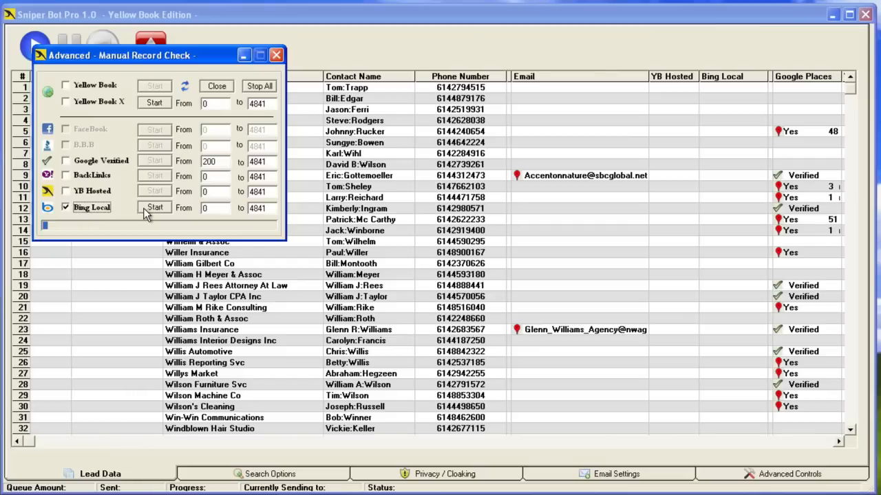